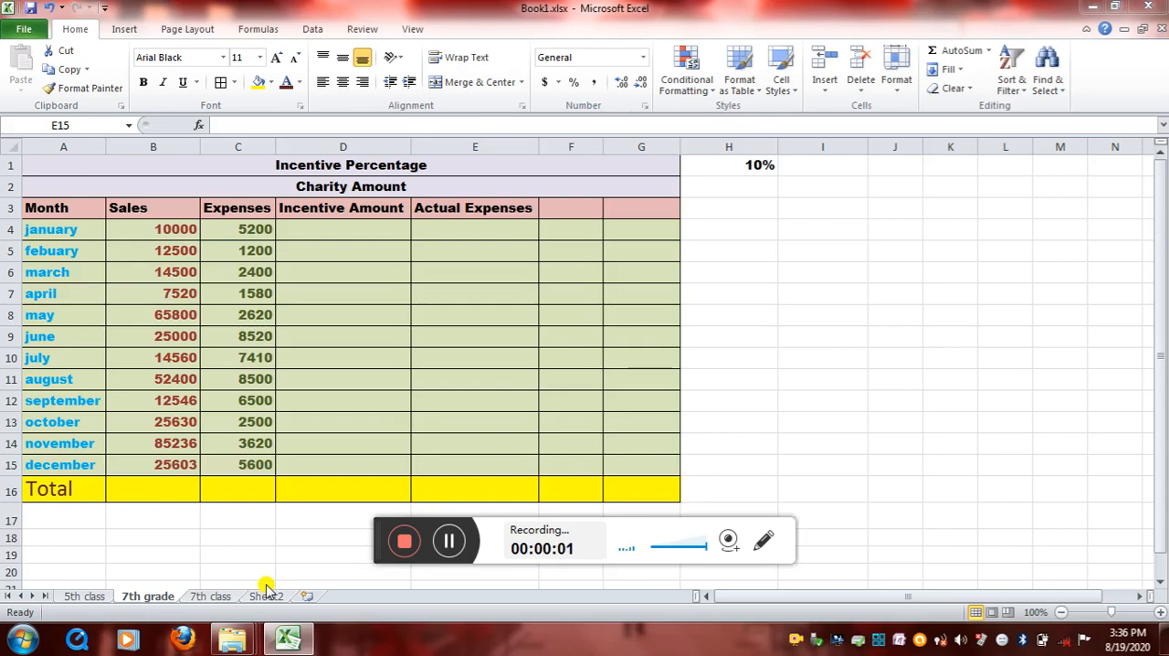
# Step: Enter =SUM( in B16 and drag over January–December sales B4:B15 for 351295
pyautogui.click(474, 464)
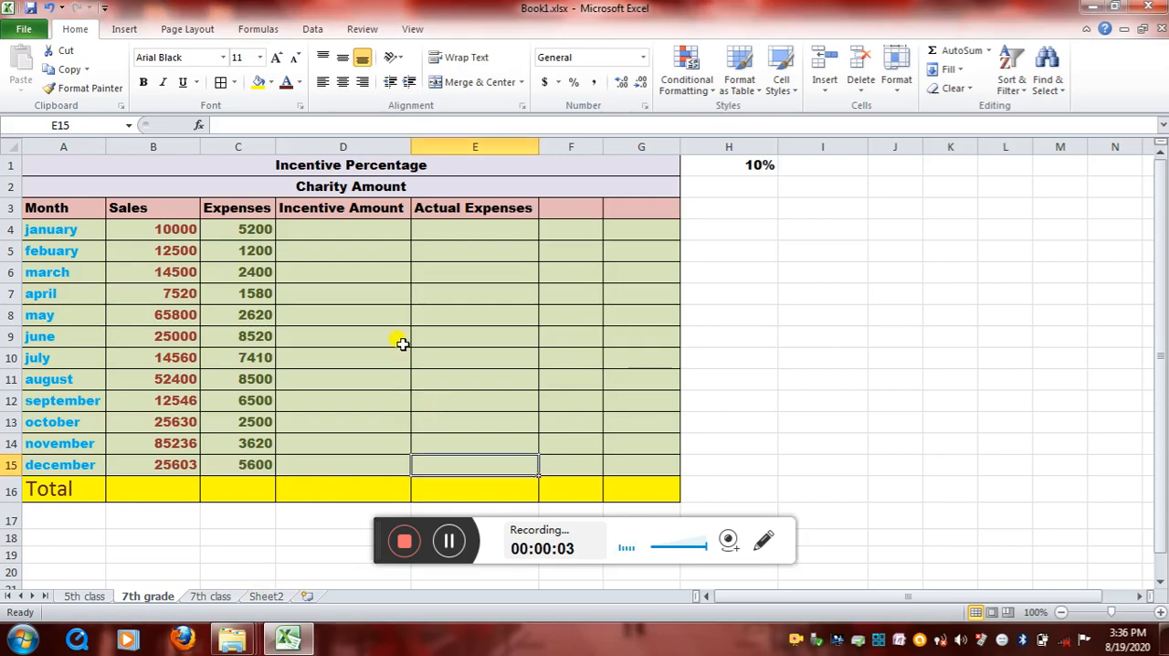
pyautogui.moveTo(362, 463)
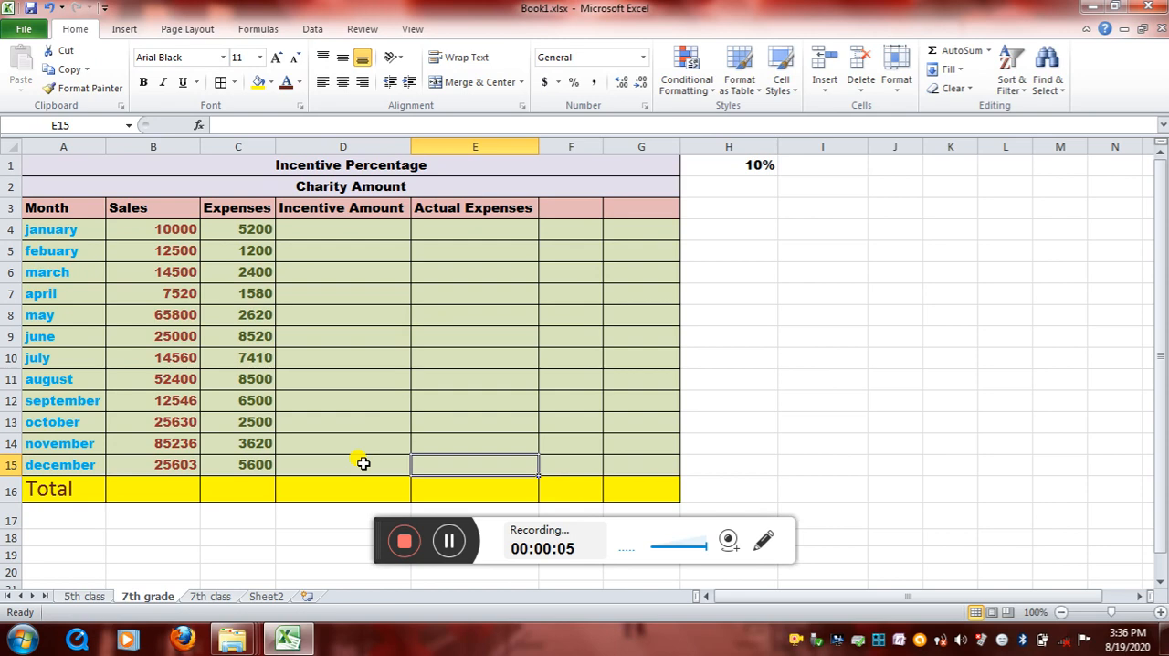
pyautogui.moveTo(155, 488)
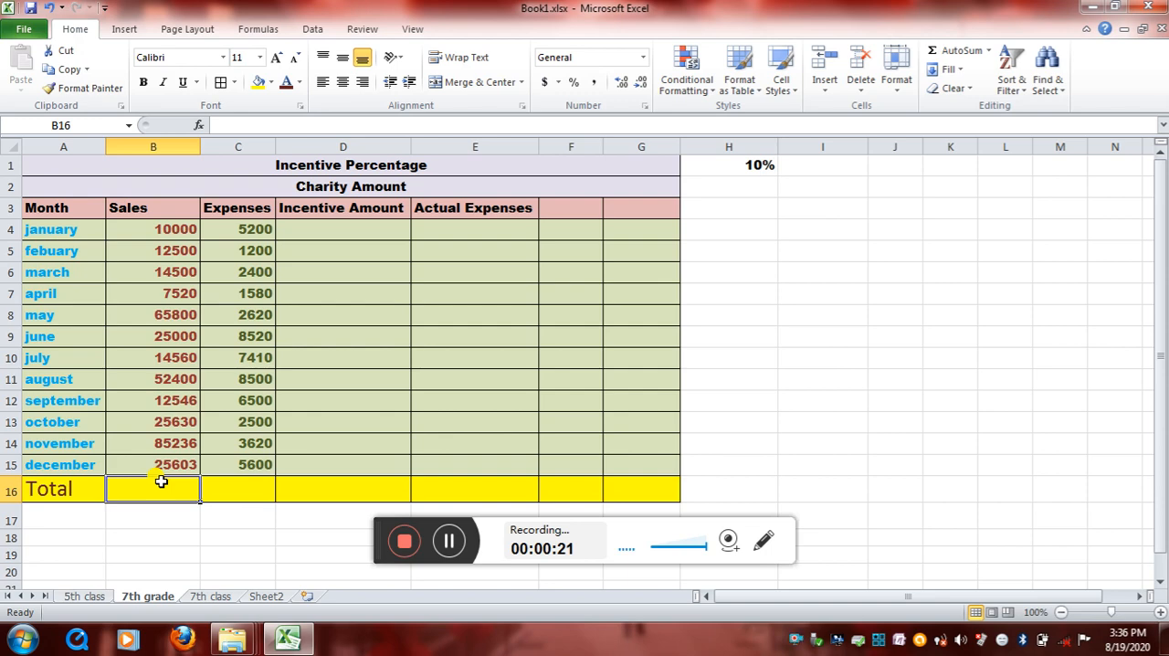
pyautogui.moveTo(152, 271)
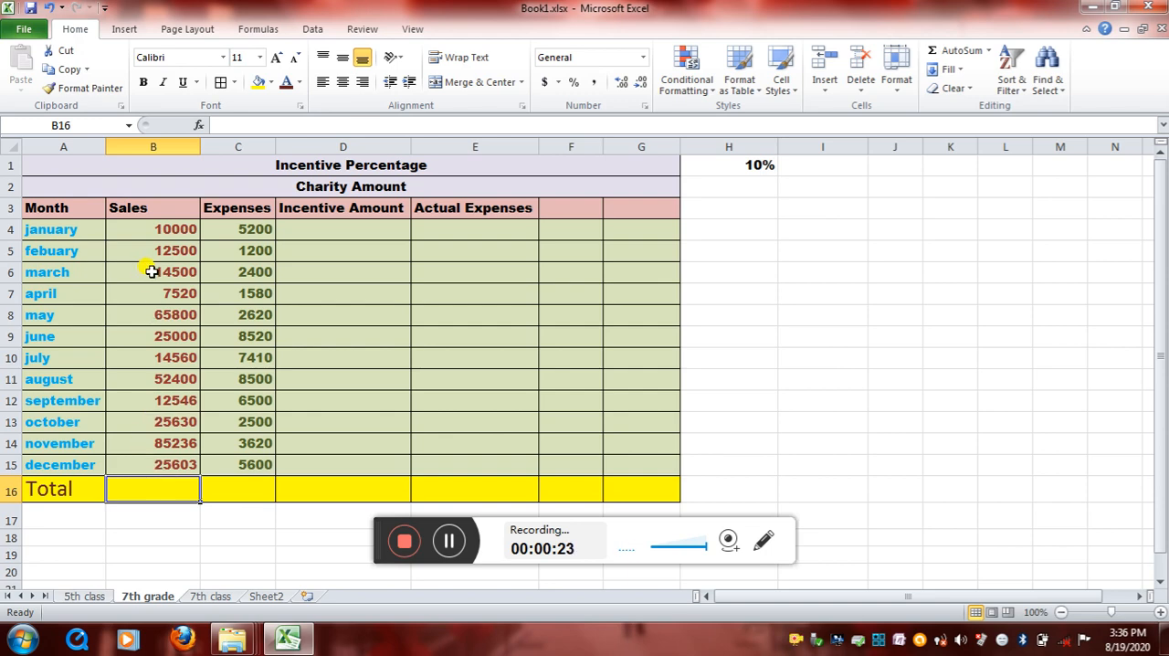
pyautogui.moveTo(142, 505)
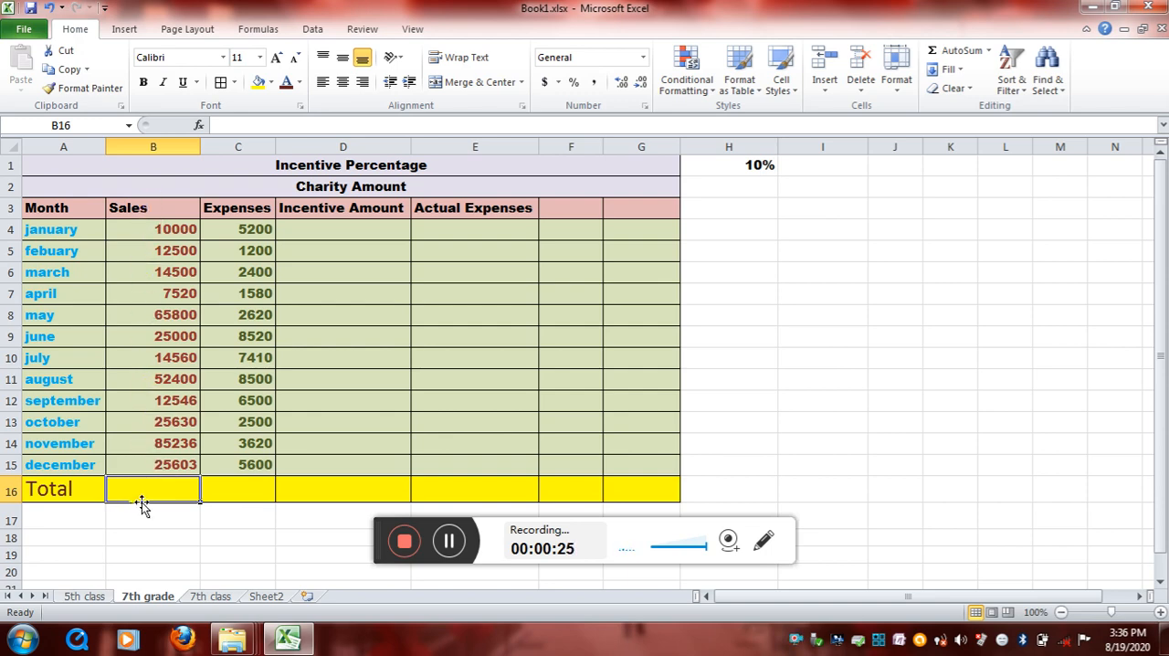
pyautogui.moveTo(123, 508)
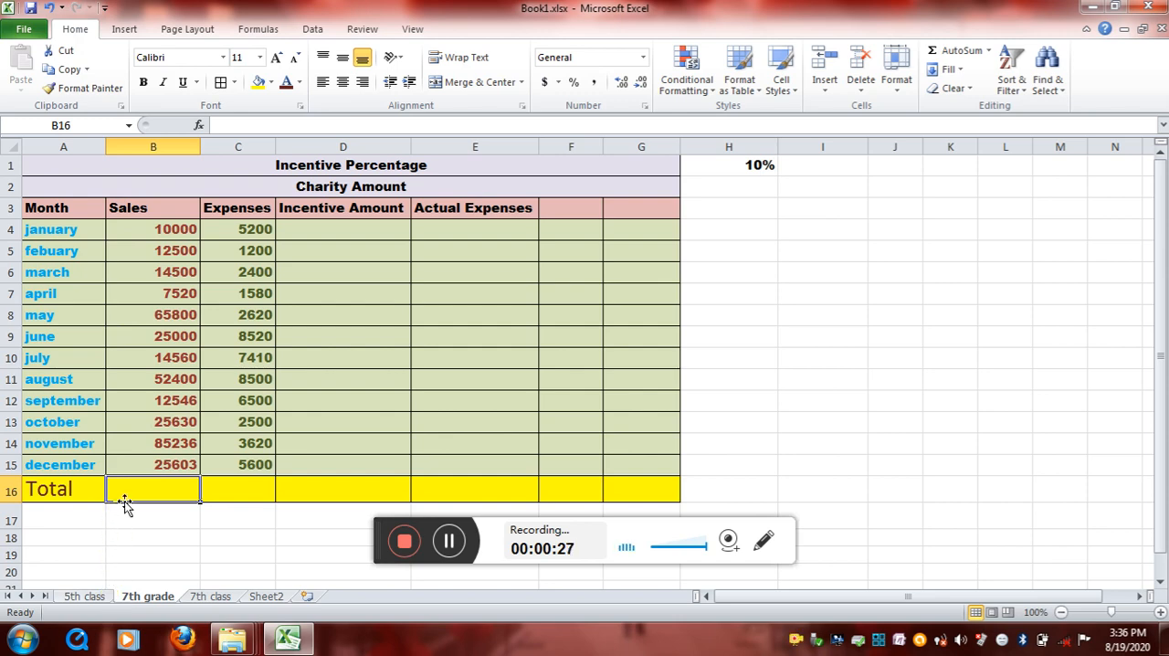
pyautogui.write('=')
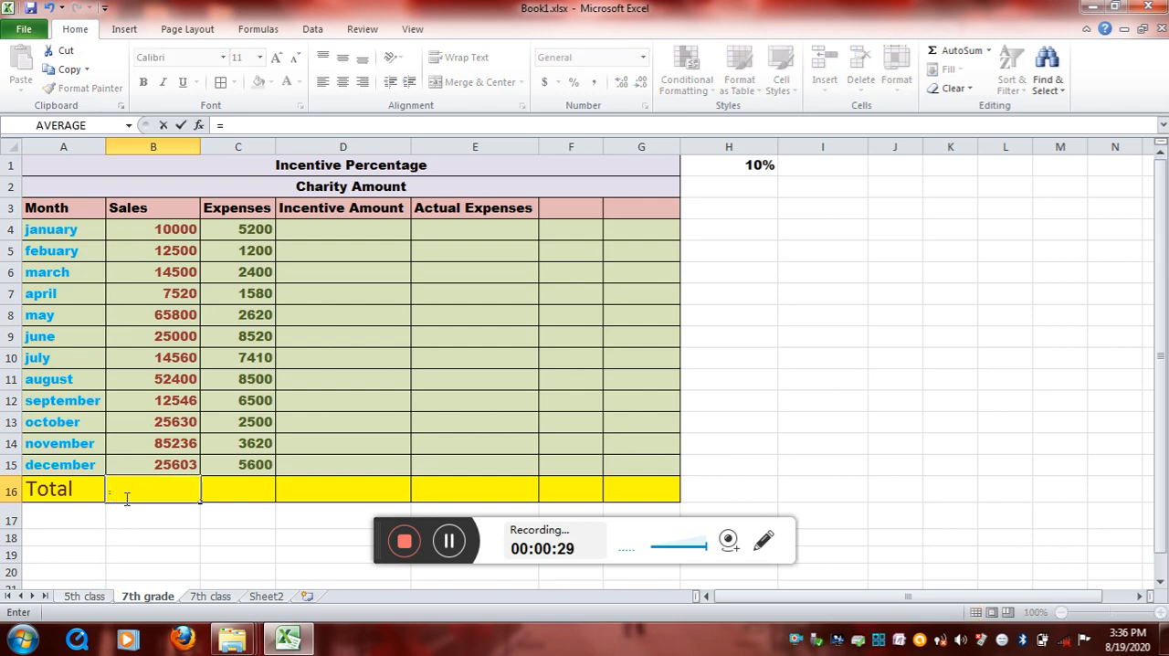
pyautogui.write('=sum')
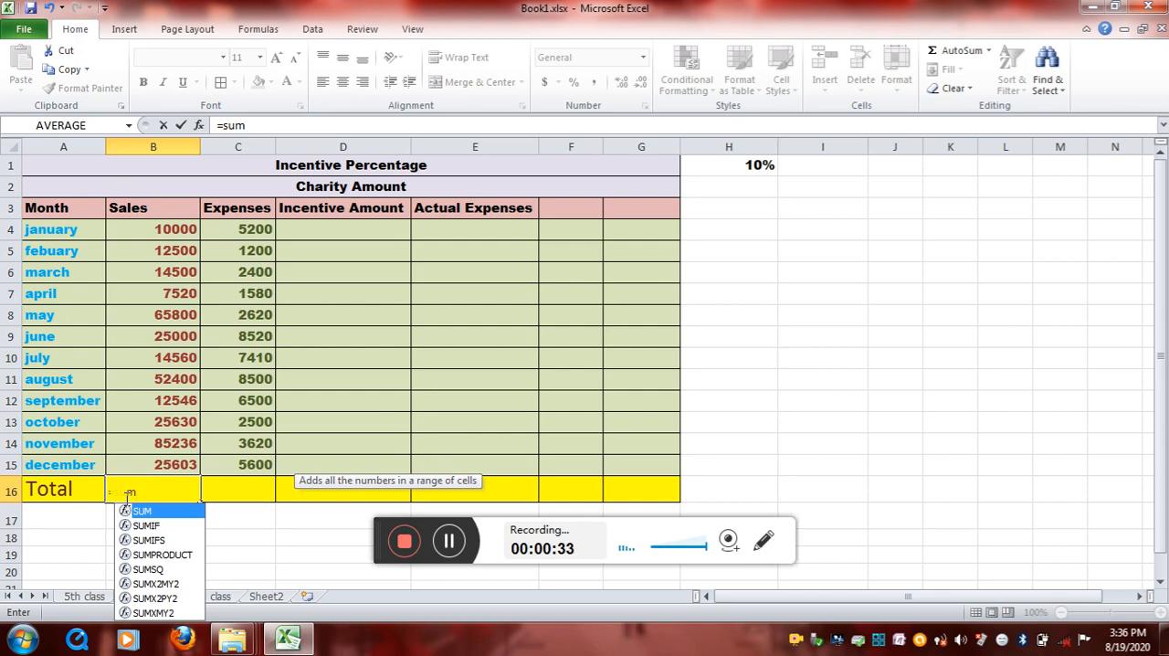
pyautogui.write('(')
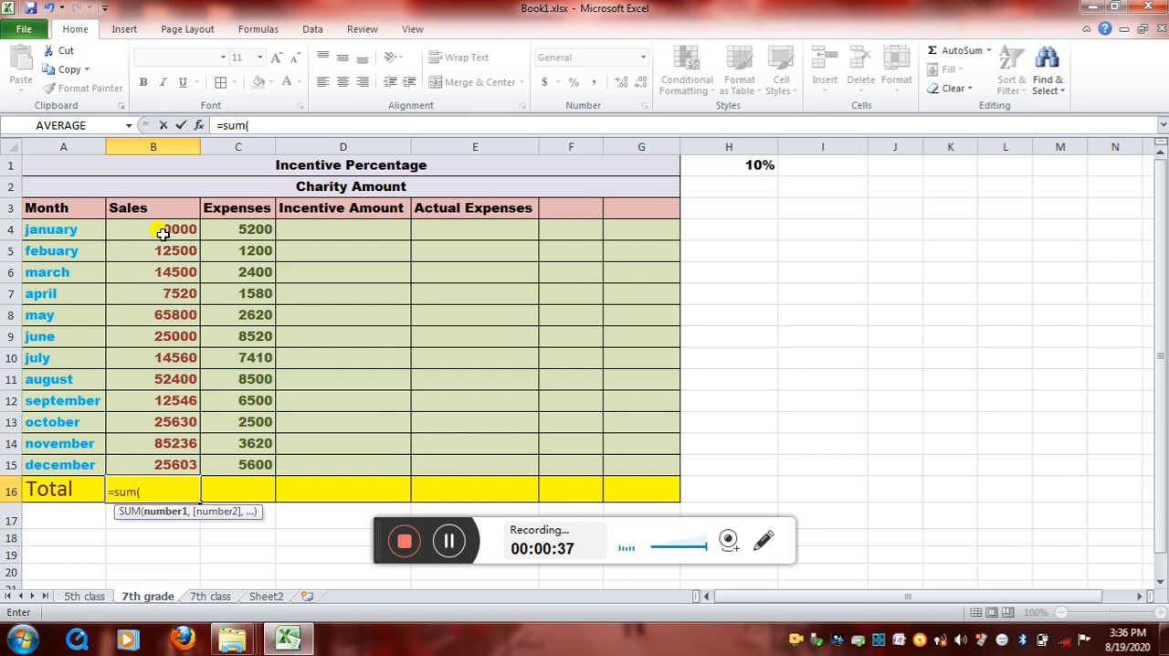
pyautogui.click(160, 230)
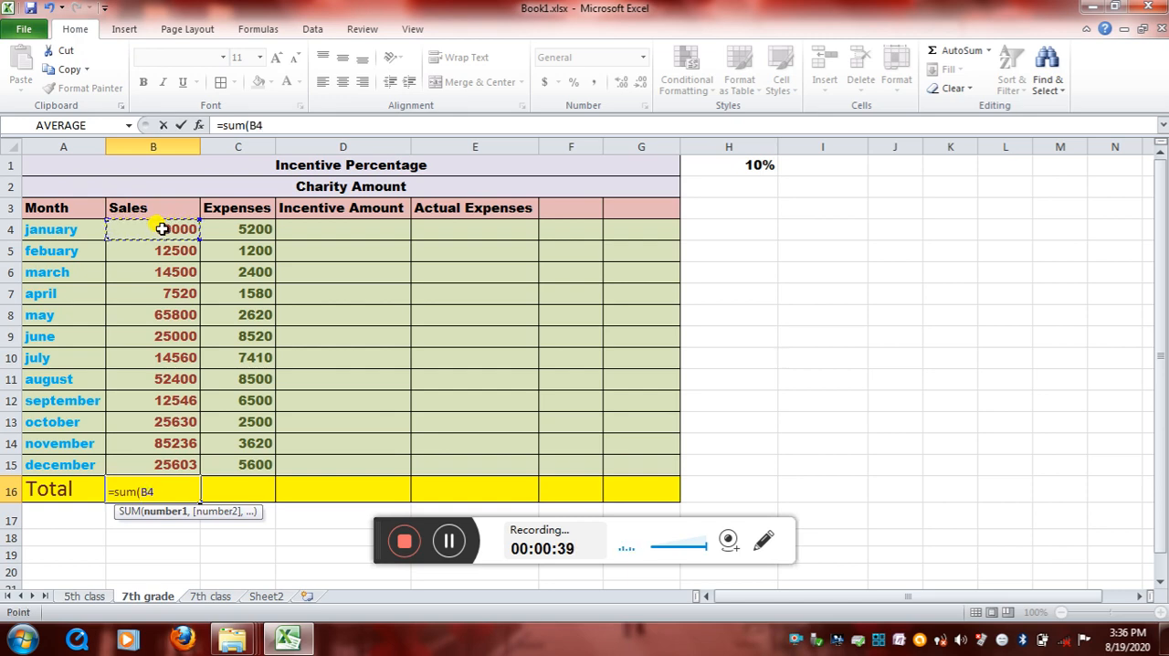
pyautogui.moveTo(152, 228); pyautogui.dragTo(167, 293)
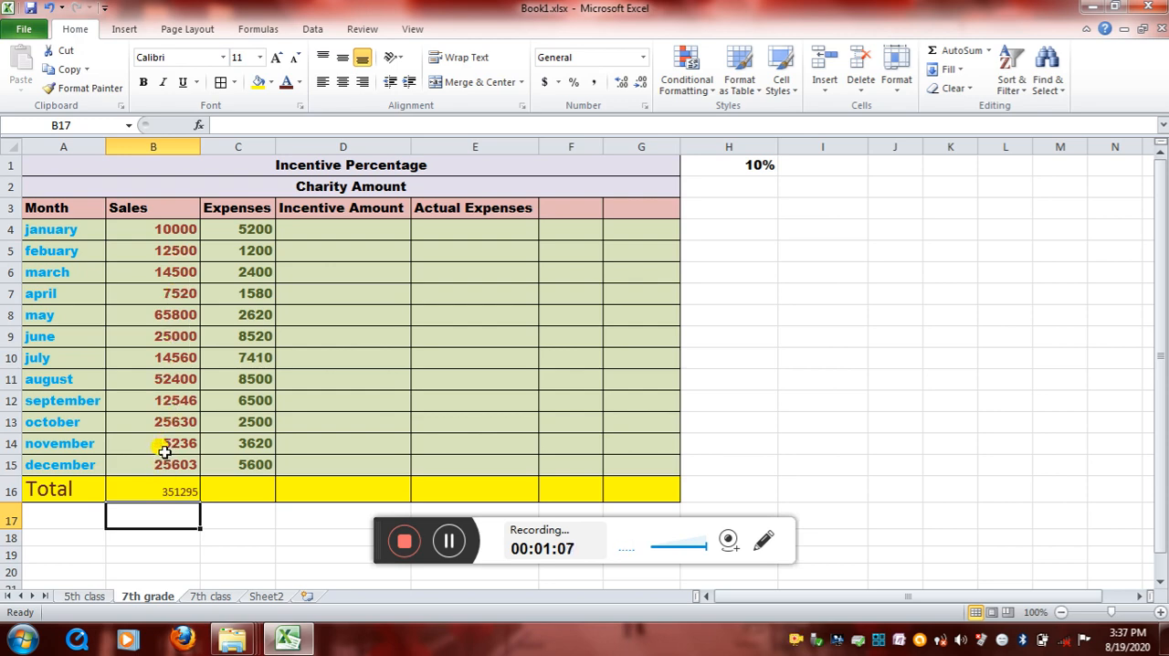
pyautogui.write('85236')
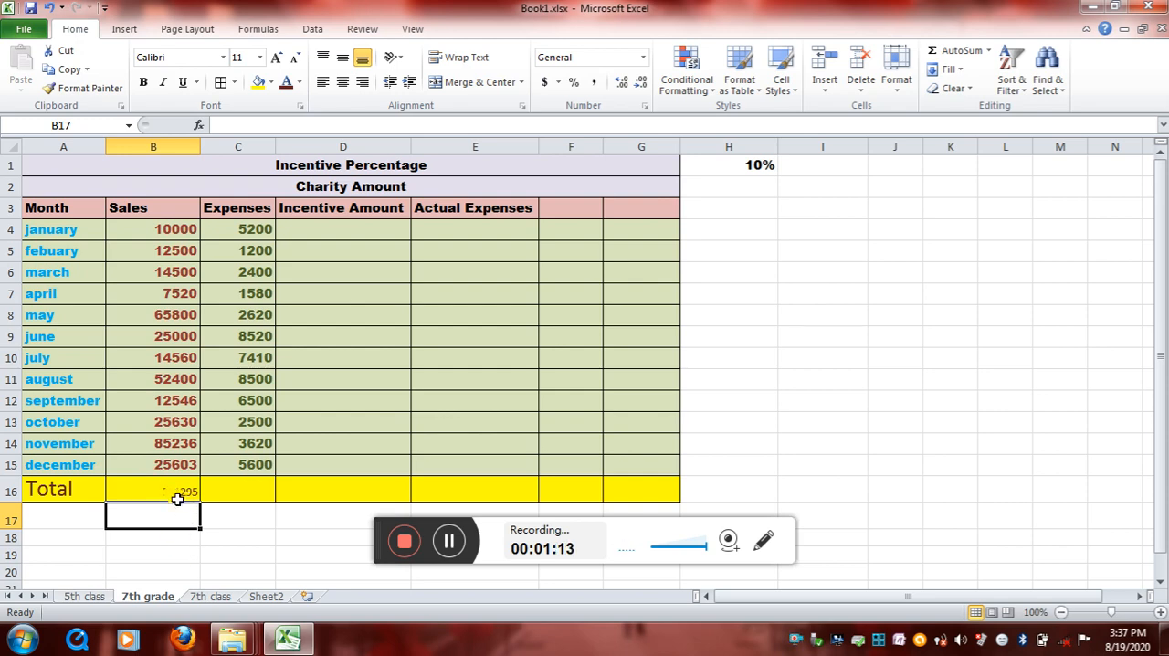
pyautogui.click(170, 489)
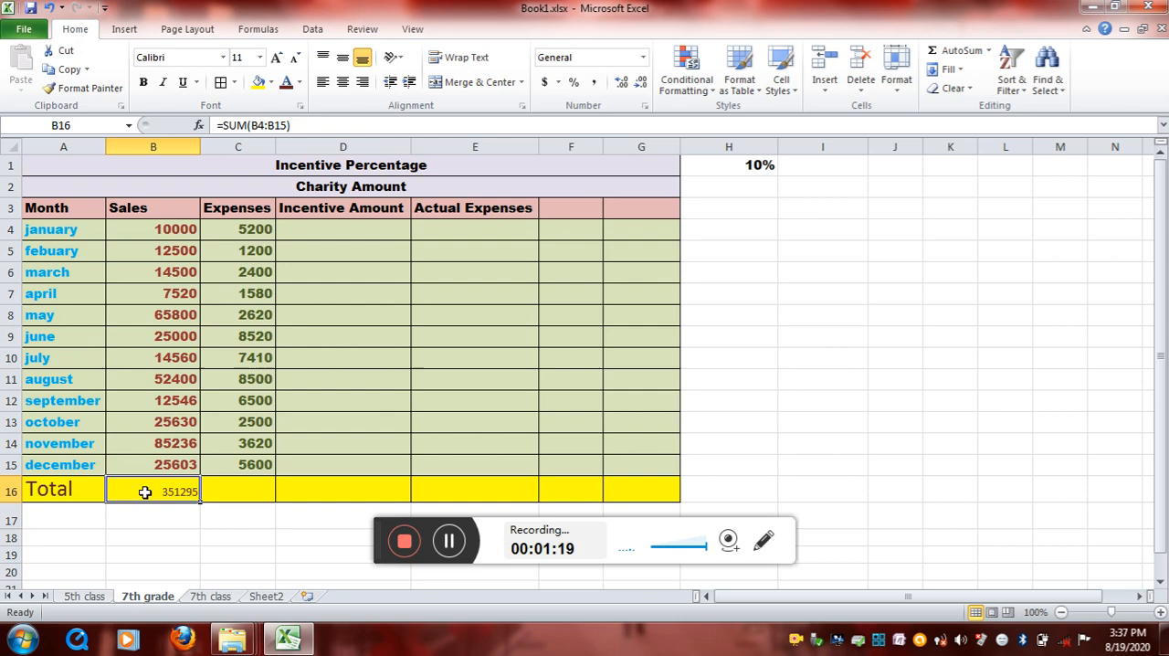
pyautogui.moveTo(292, 125)
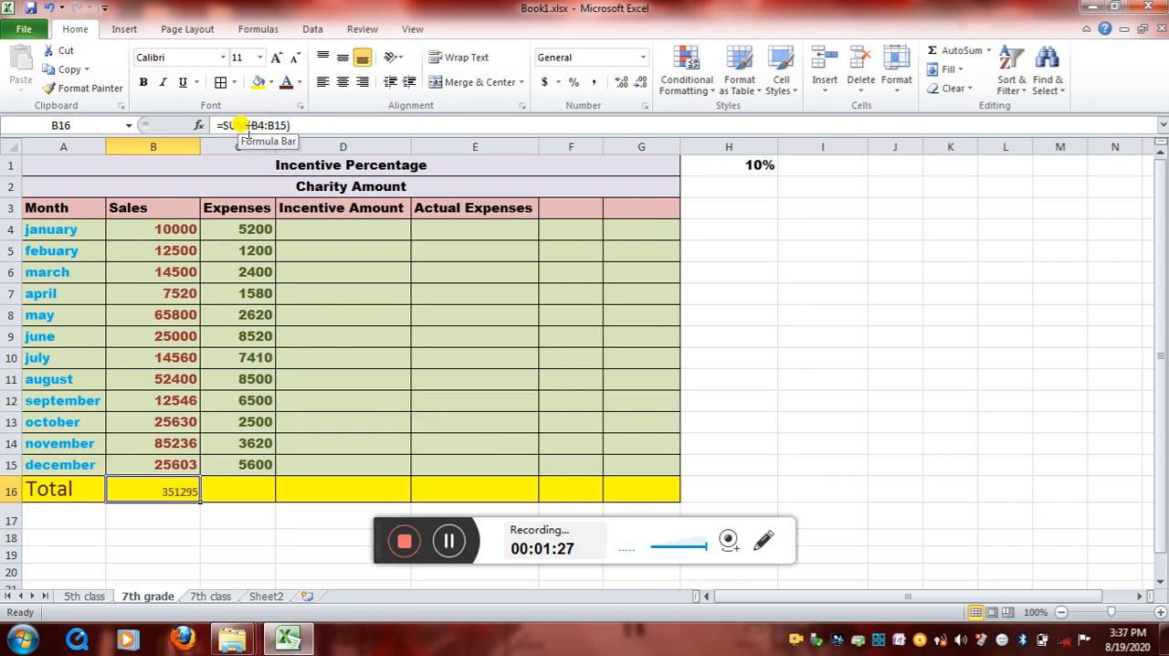
pyautogui.click(237, 483)
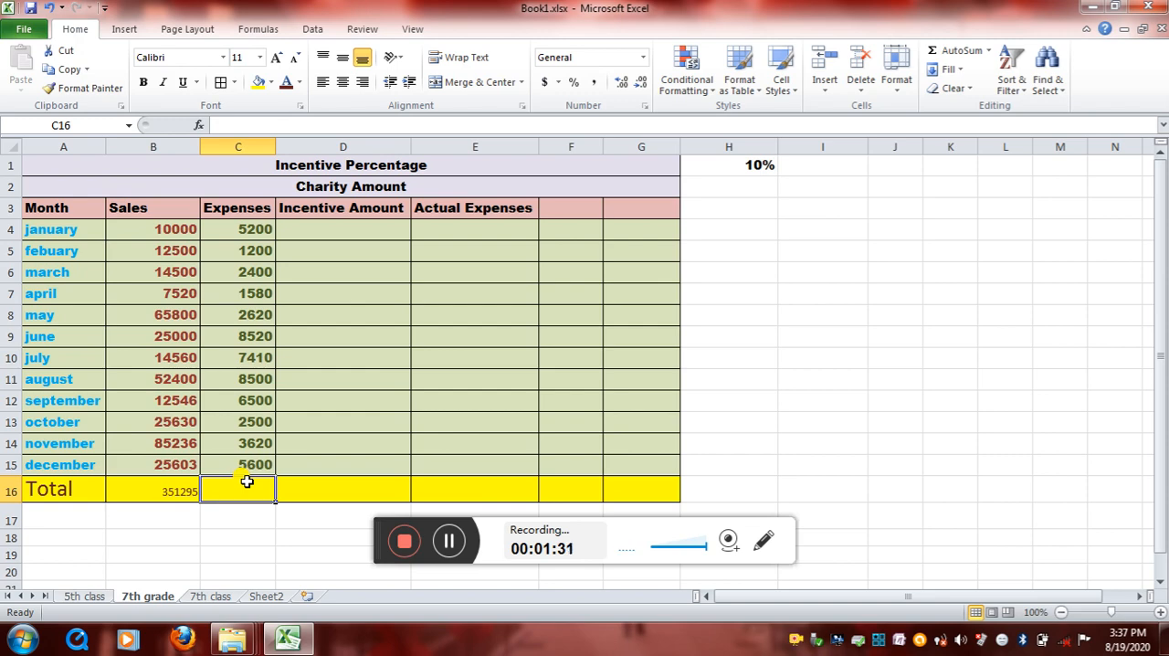
pyautogui.moveTo(257, 357)
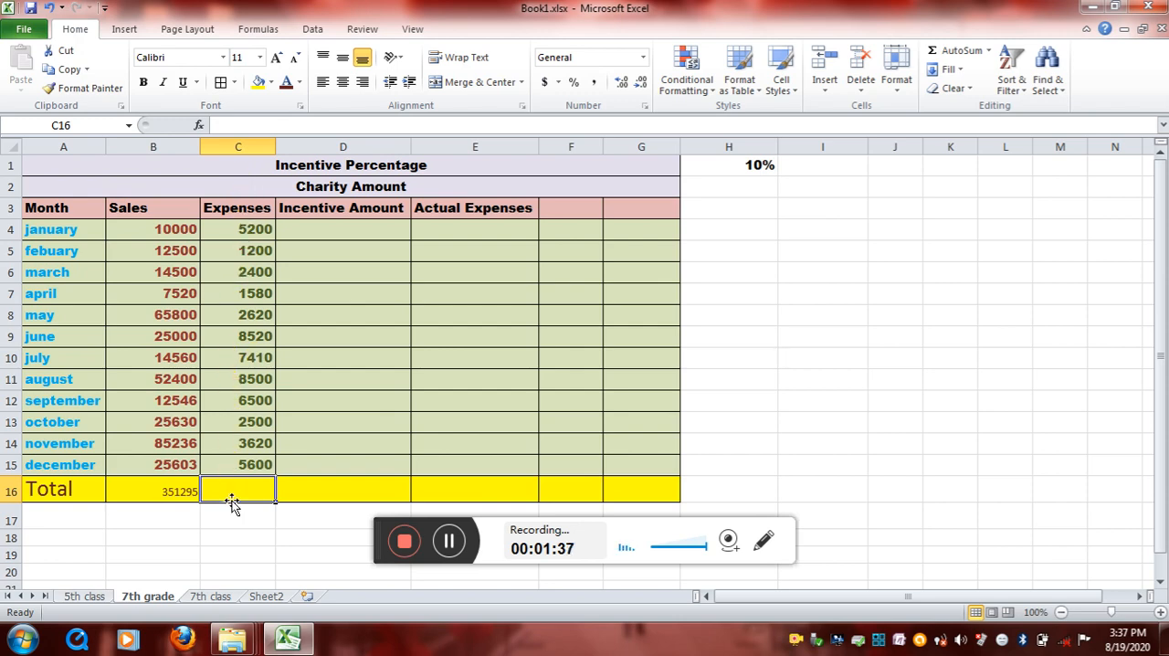
# Step: Enter =AVERAGE(C4:C15) in C16 to get 4637.5, check it, then select C17
pyautogui.write('=')
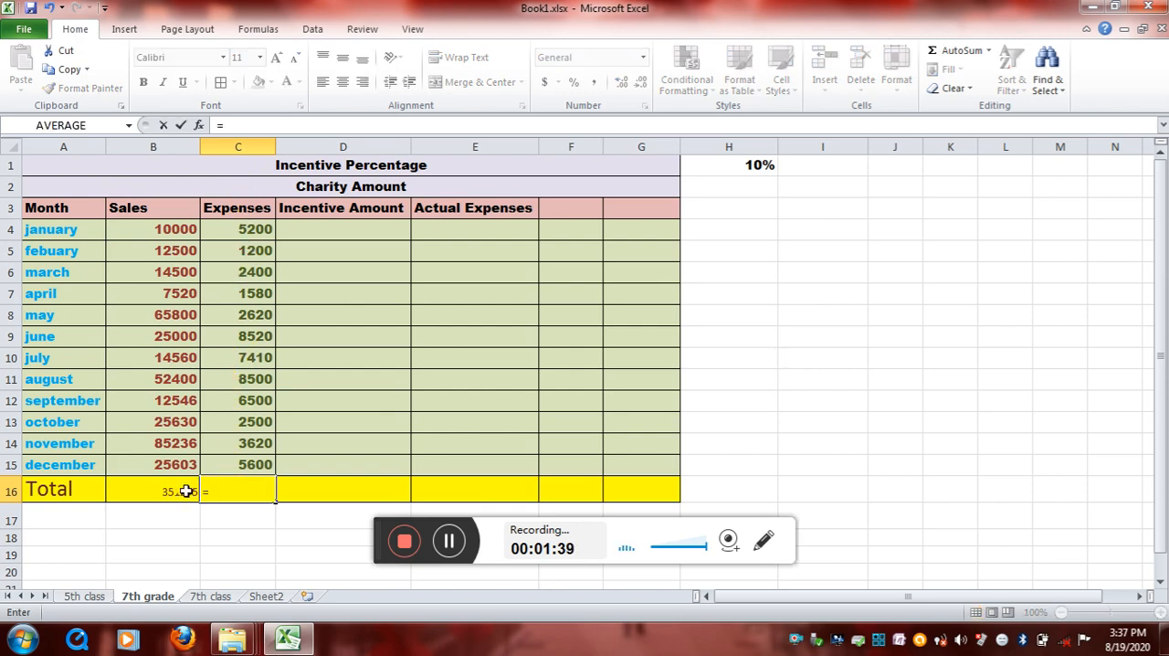
pyautogui.write('averag')
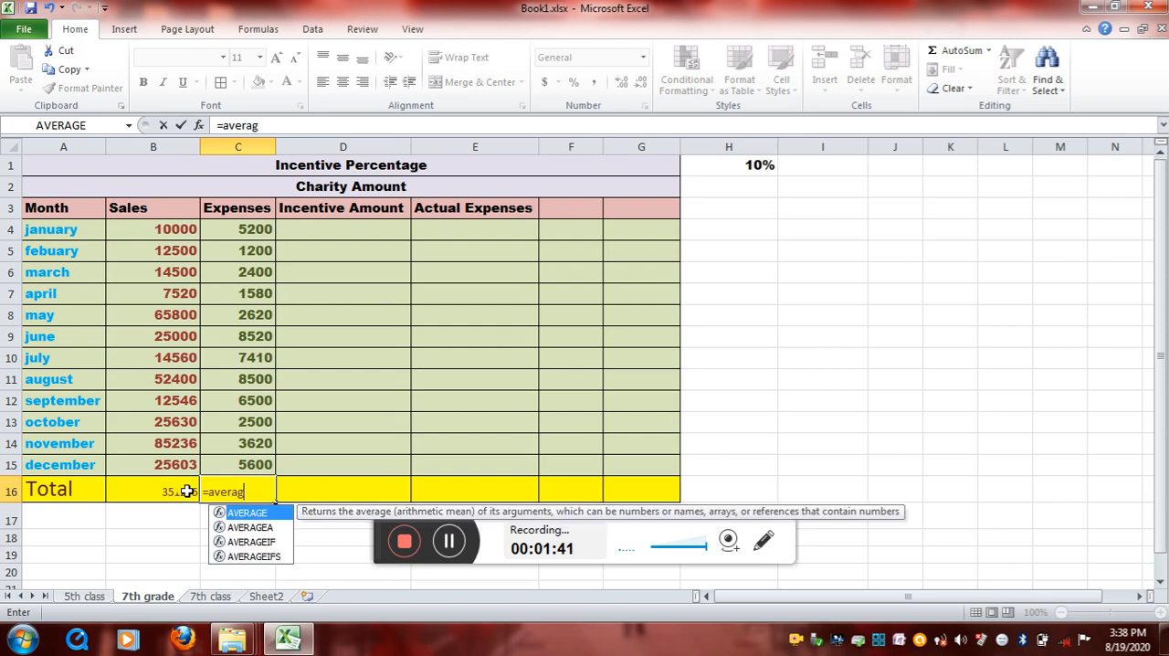
pyautogui.write('e')
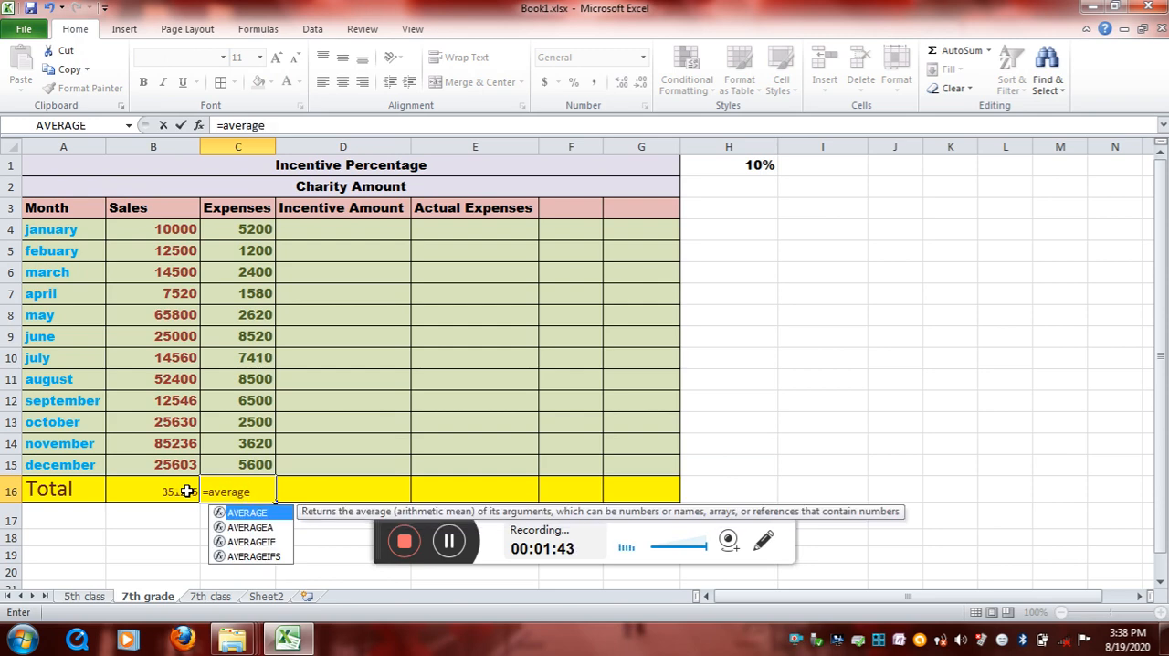
pyautogui.write('(')
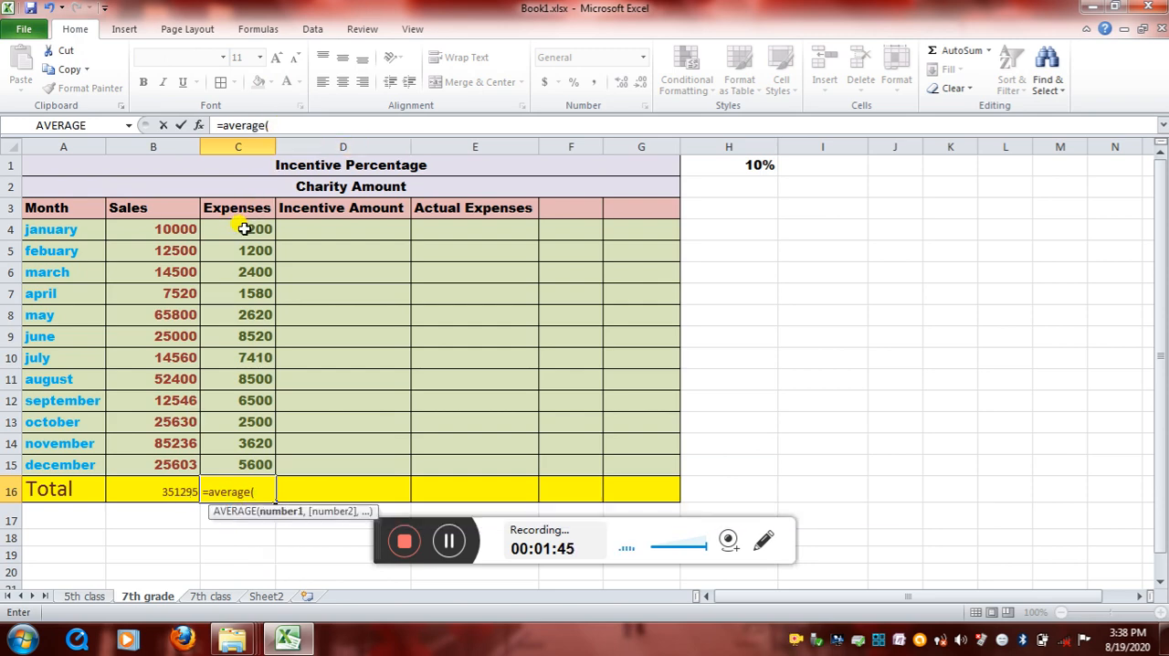
pyautogui.moveTo(238, 228); pyautogui.dragTo(237, 464)
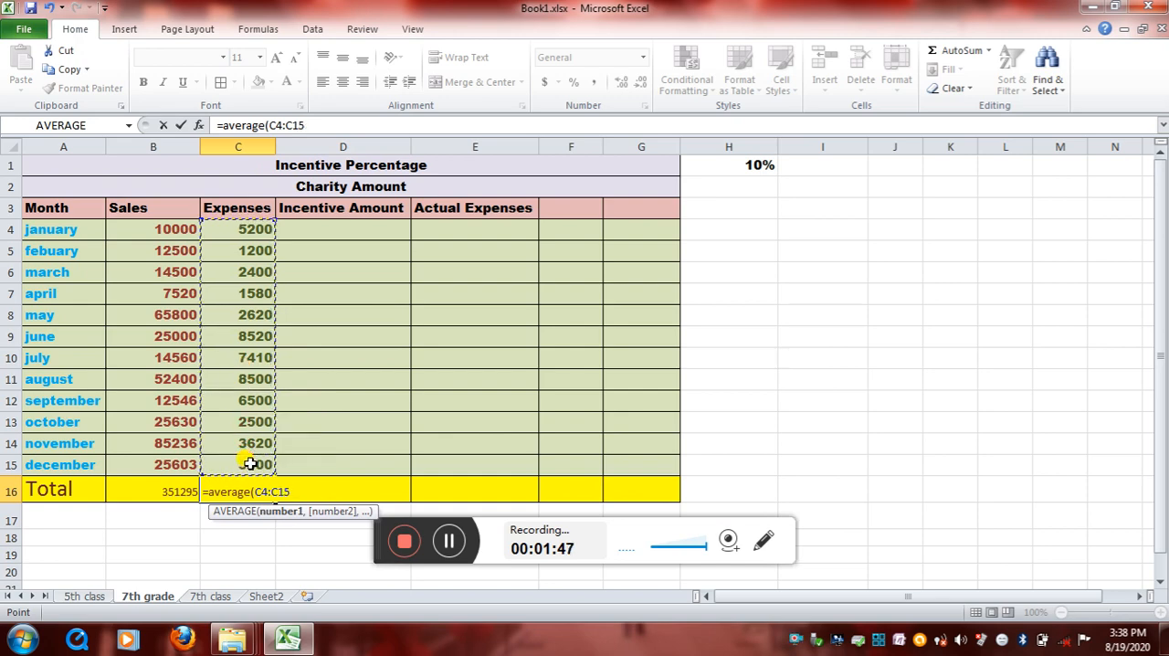
pyautogui.press('Enter')
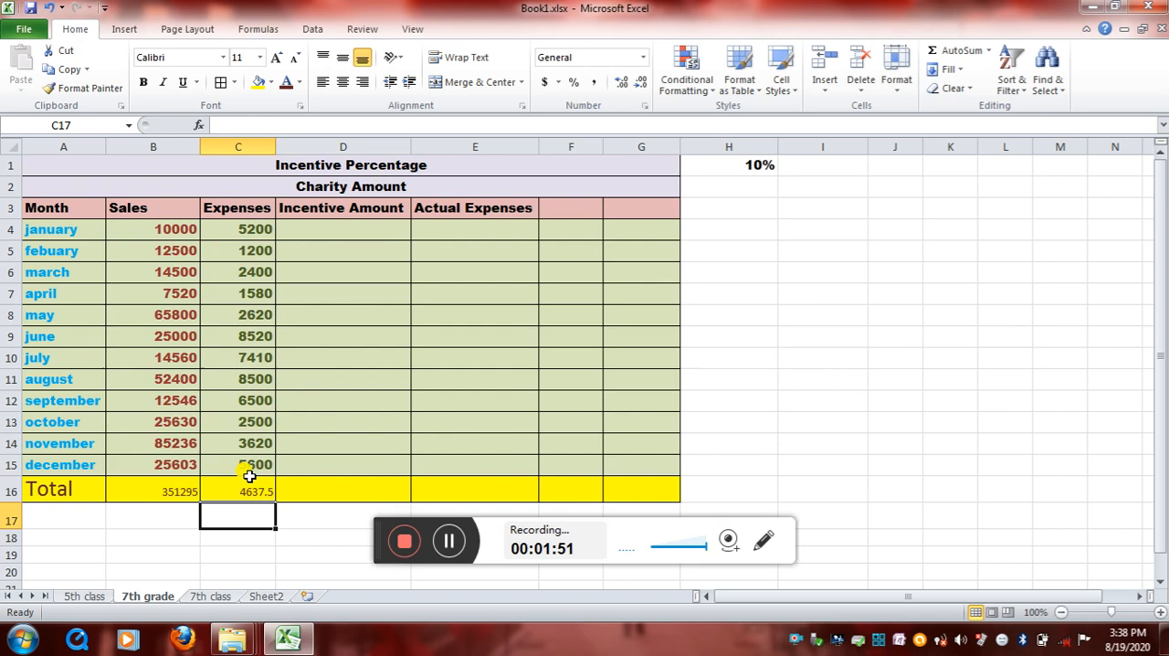
pyautogui.click(238, 489)
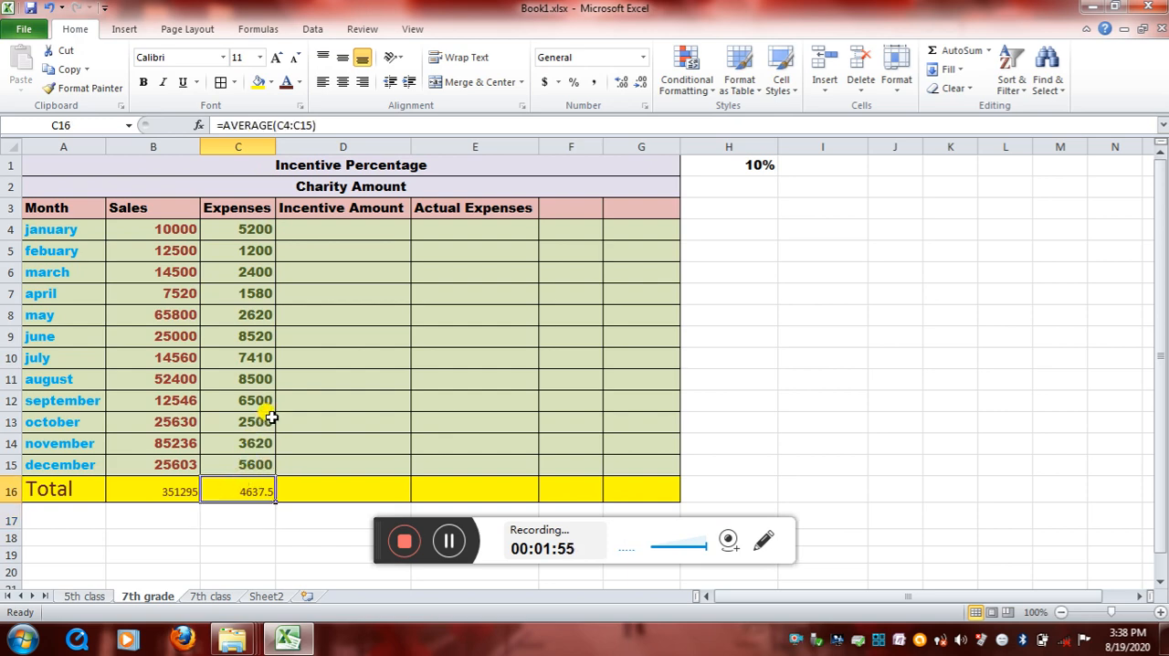
pyautogui.click(238, 517)
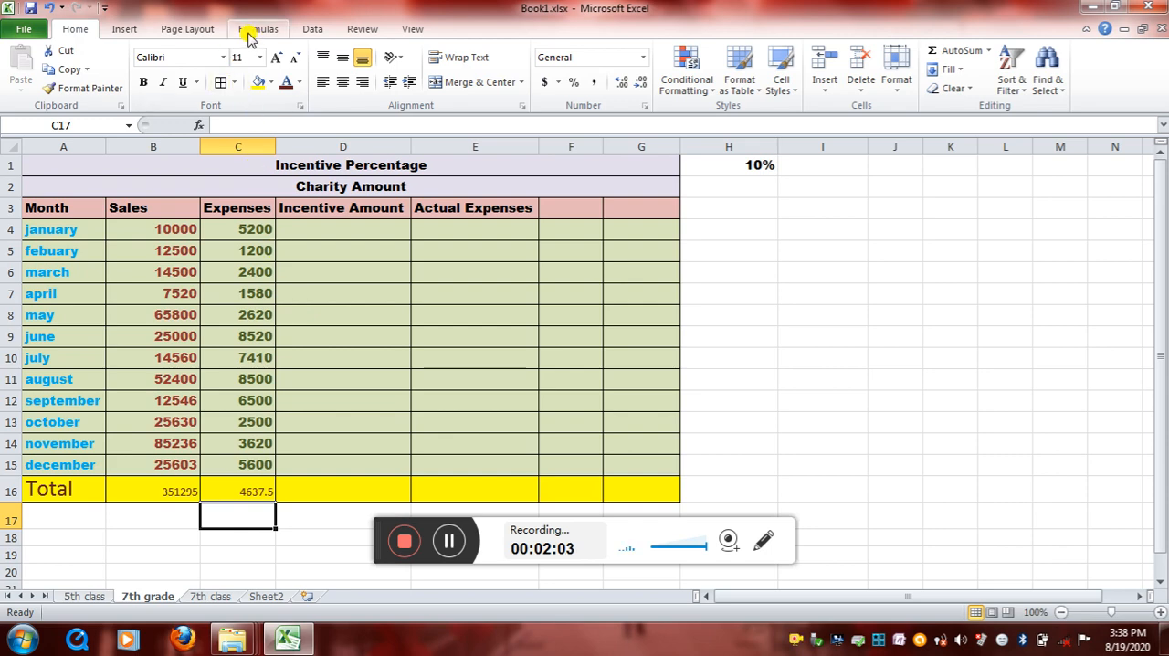
# Step: Pick COUNT from the Insert Function dialog on the Formulas tab
pyautogui.click(257, 29)
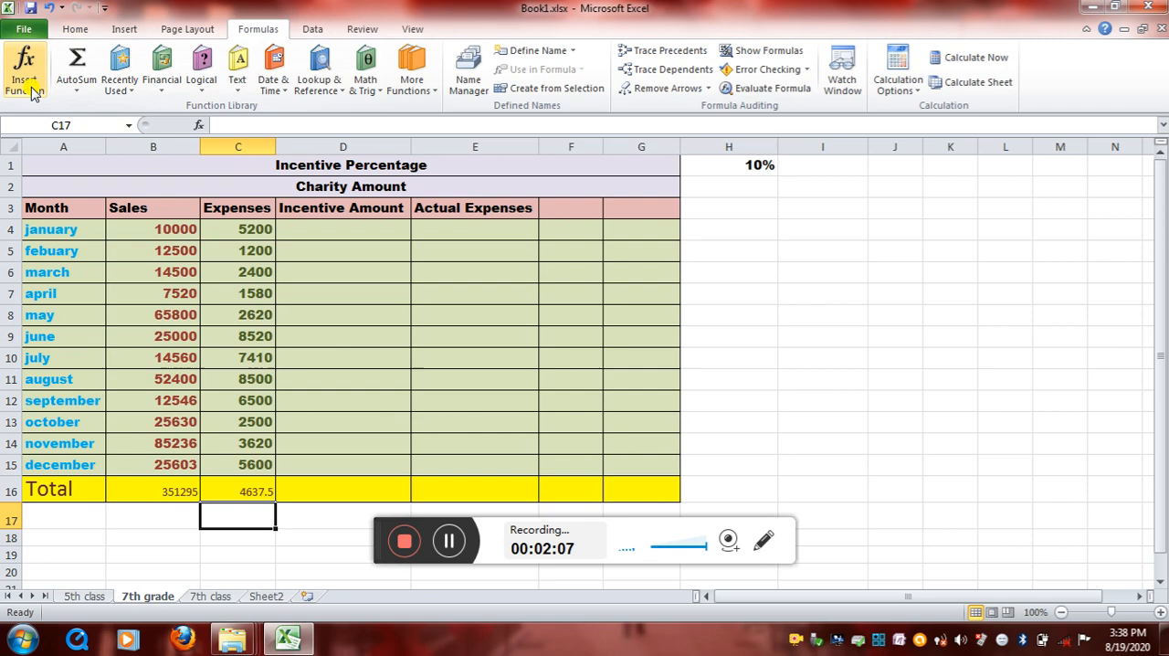
pyautogui.click(23, 68)
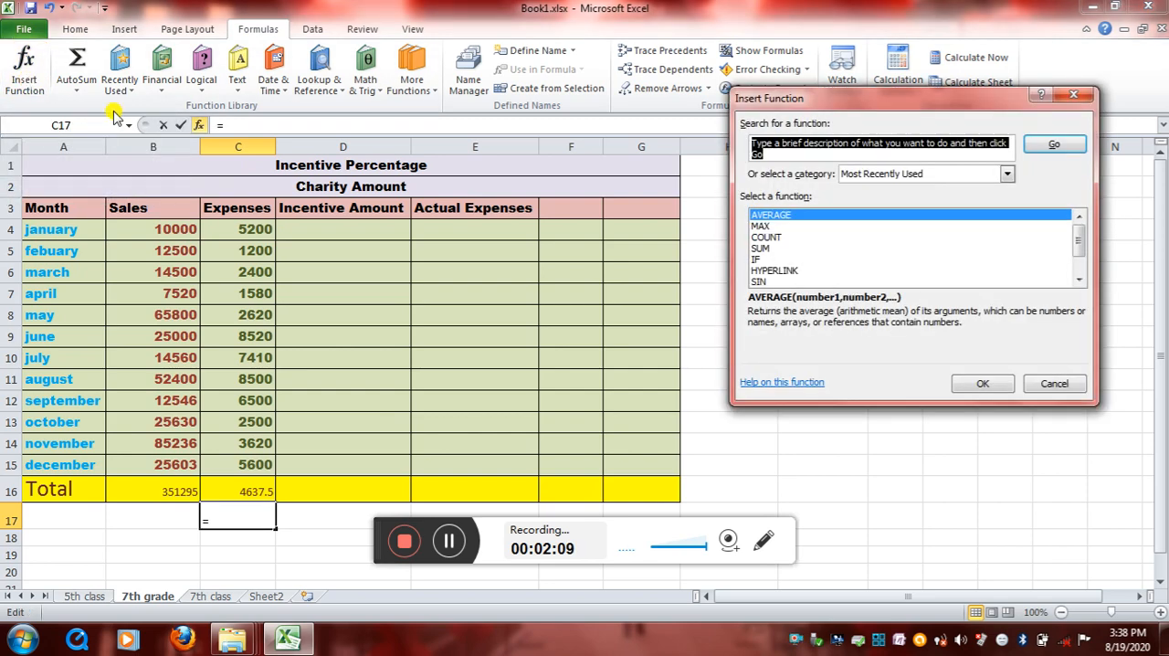
pyautogui.moveTo(765, 253)
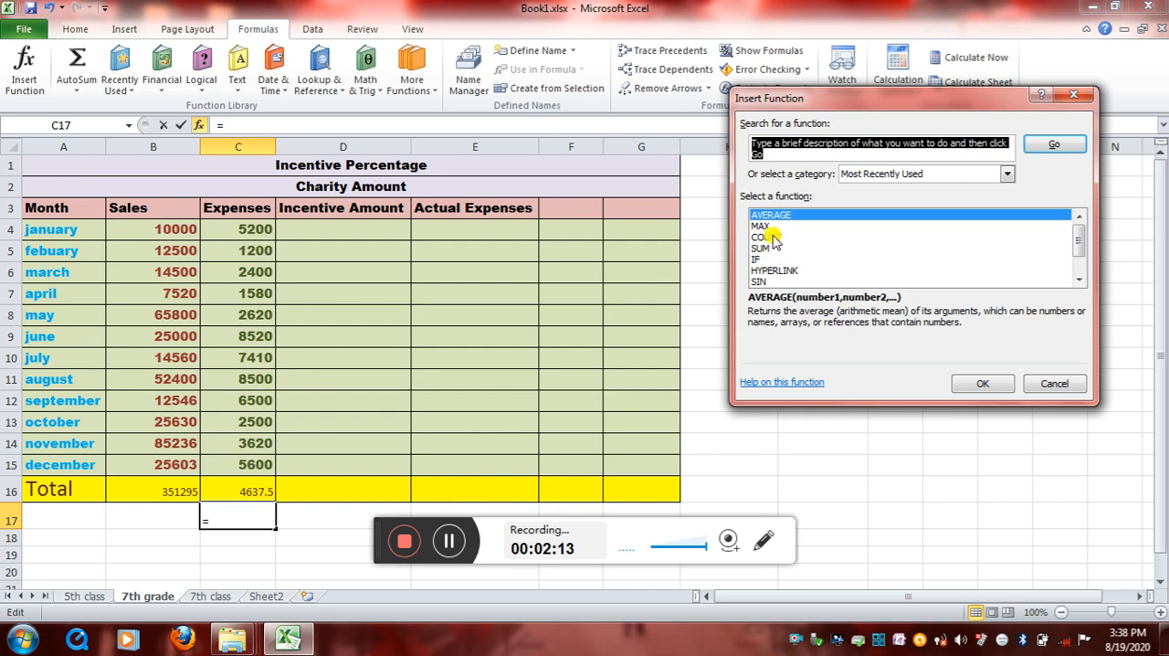
pyautogui.click(767, 236)
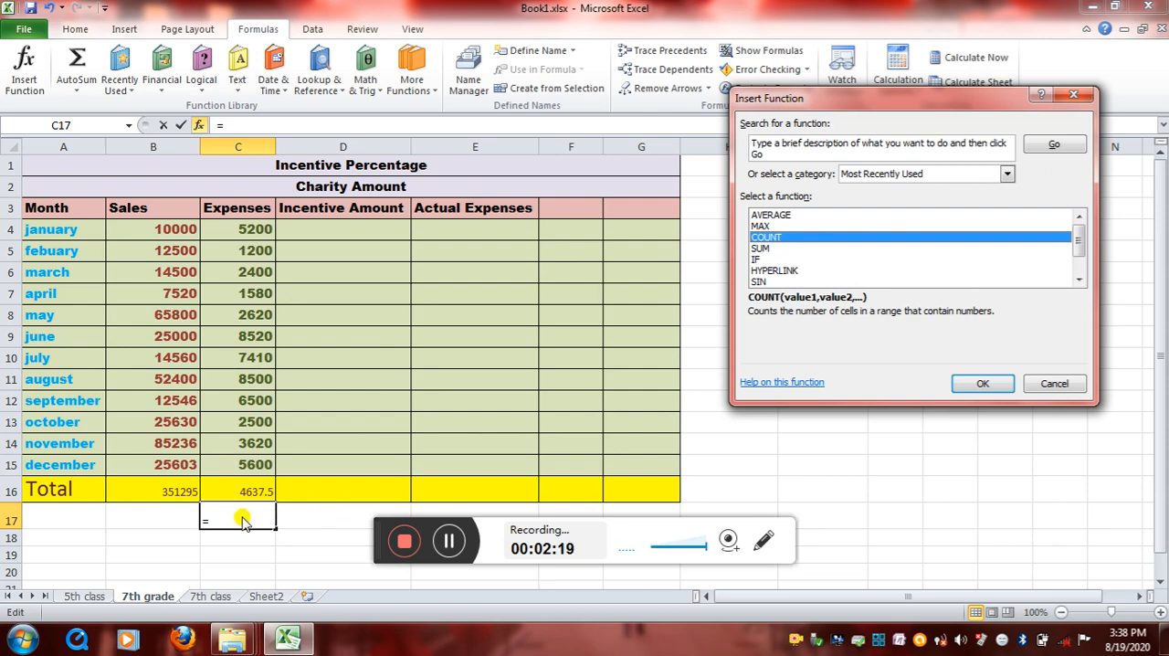
pyautogui.moveTo(948, 354)
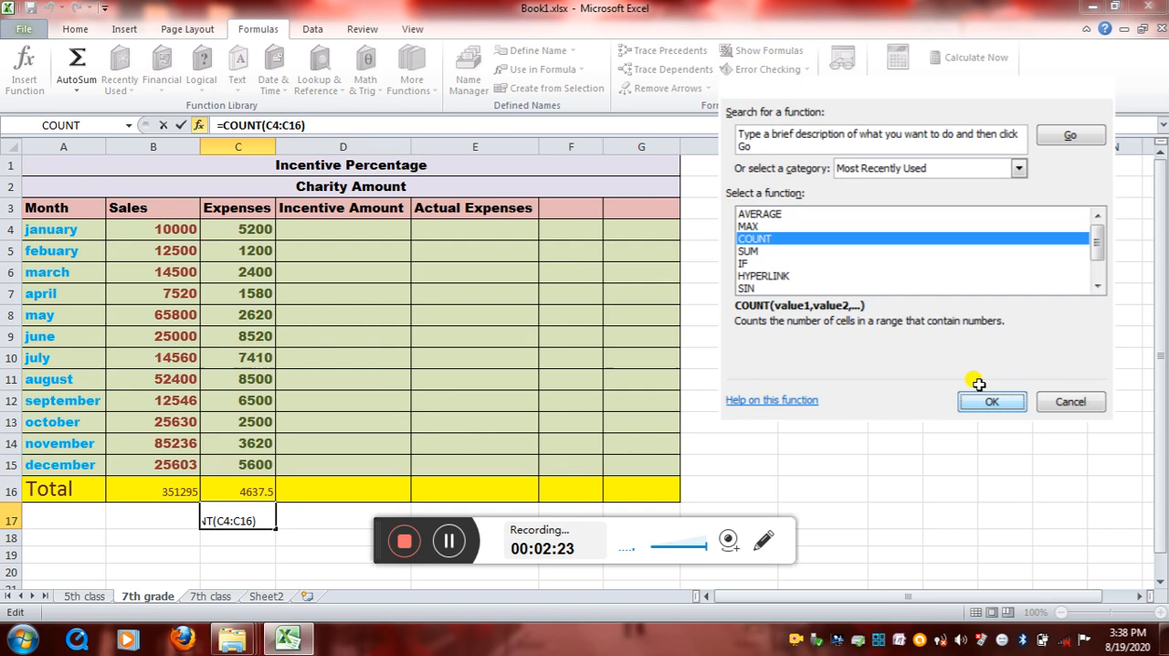
# Step: Set COUNT's Value1 to C4:C15 and confirm, giving =COUNT(C4:C15) = 12 in C17
pyautogui.click(991, 402)
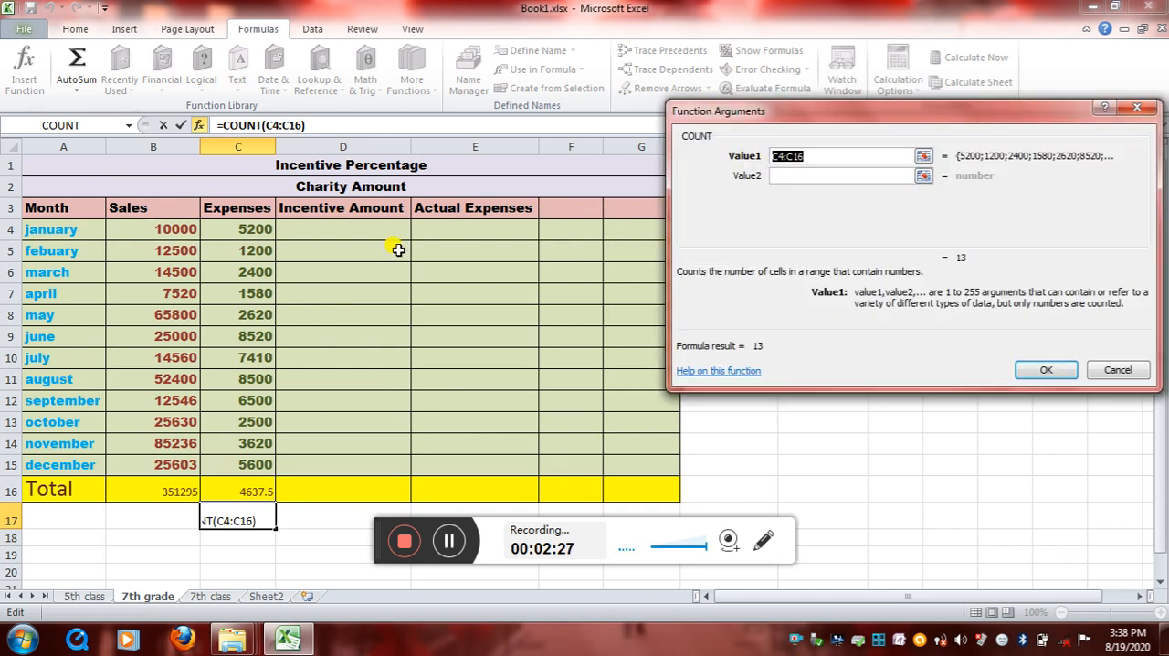
pyautogui.moveTo(232, 427)
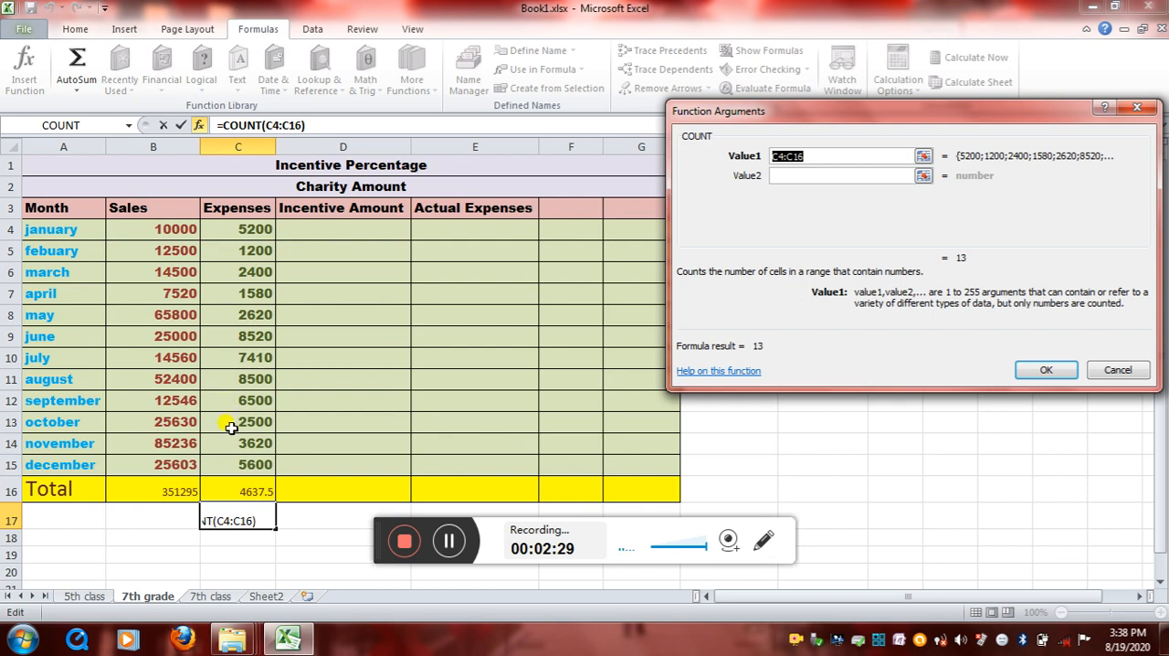
pyautogui.moveTo(236, 240)
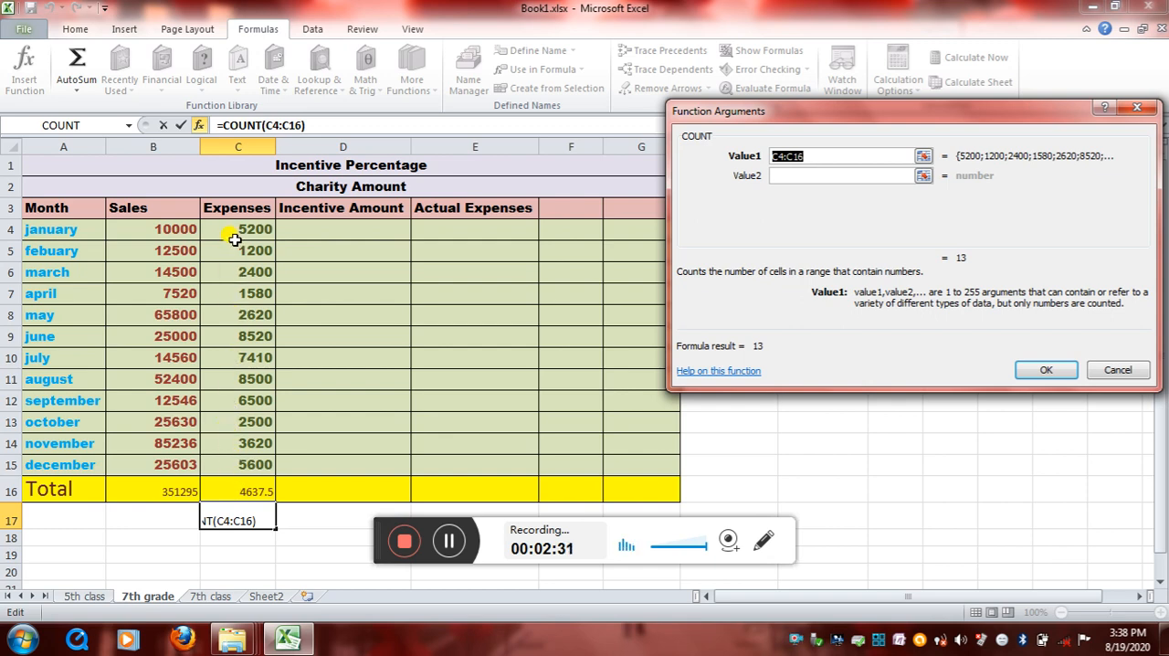
pyautogui.moveTo(238, 228); pyautogui.dragTo(238, 357)
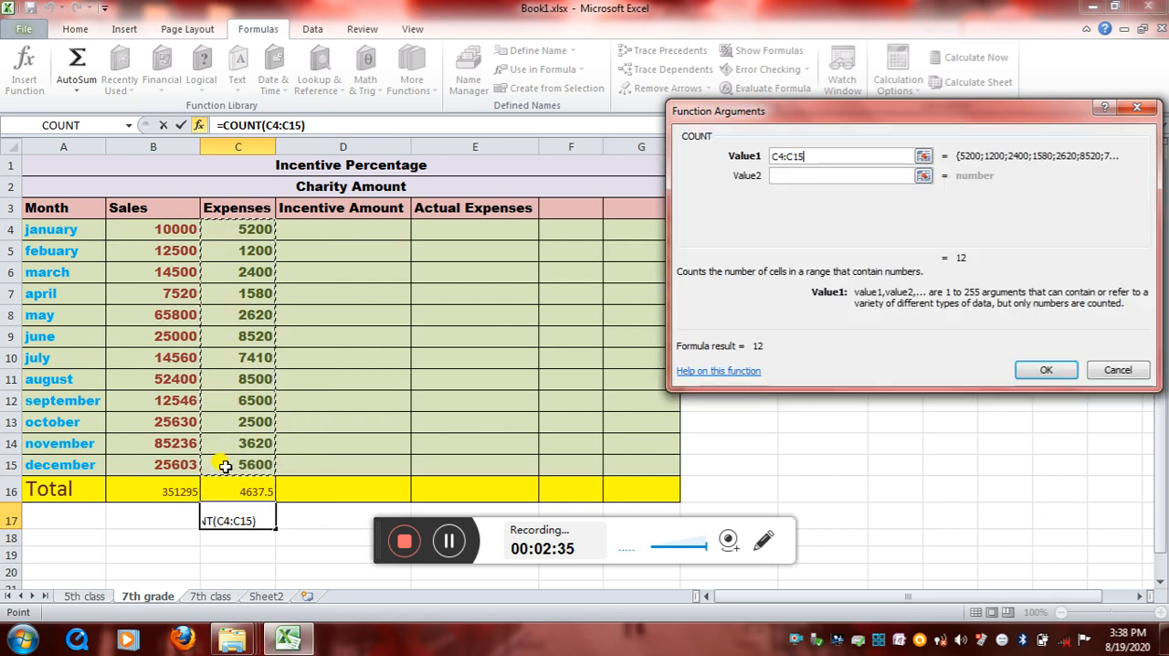
pyautogui.moveTo(534, 488)
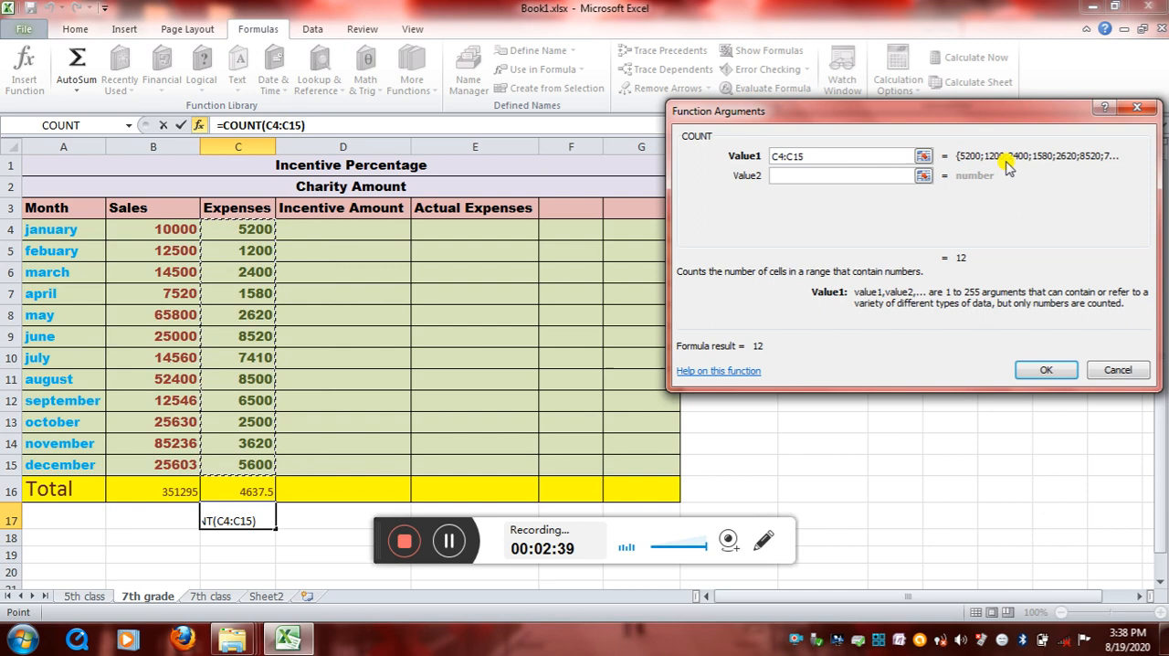
pyautogui.moveTo(1095, 166)
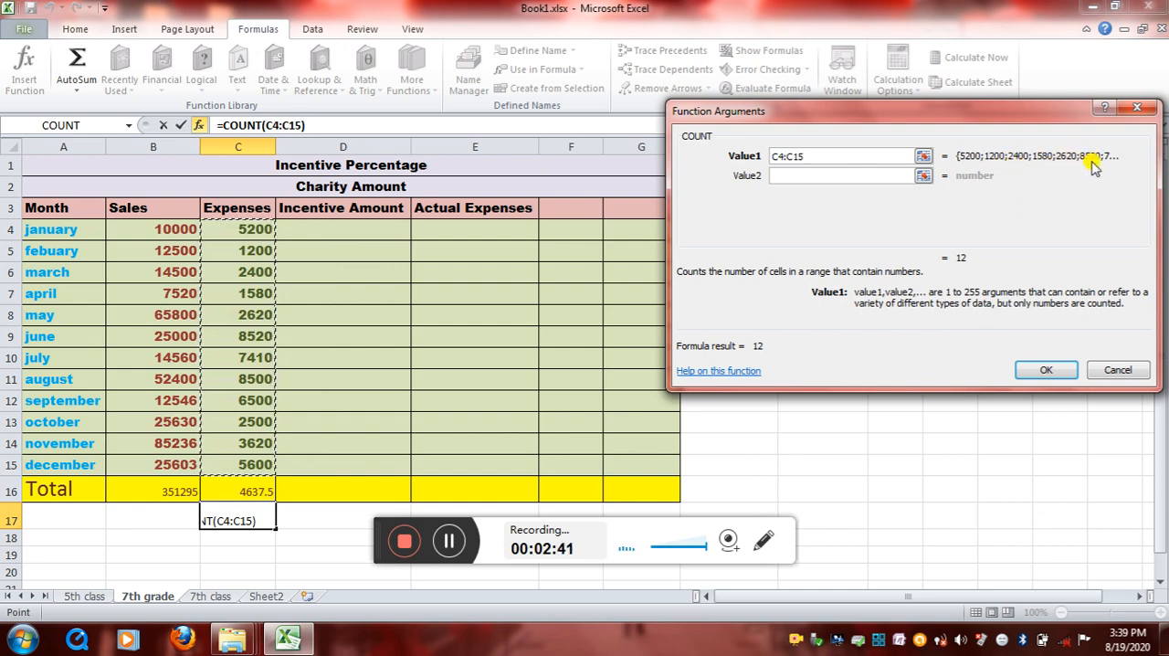
pyautogui.moveTo(715, 318)
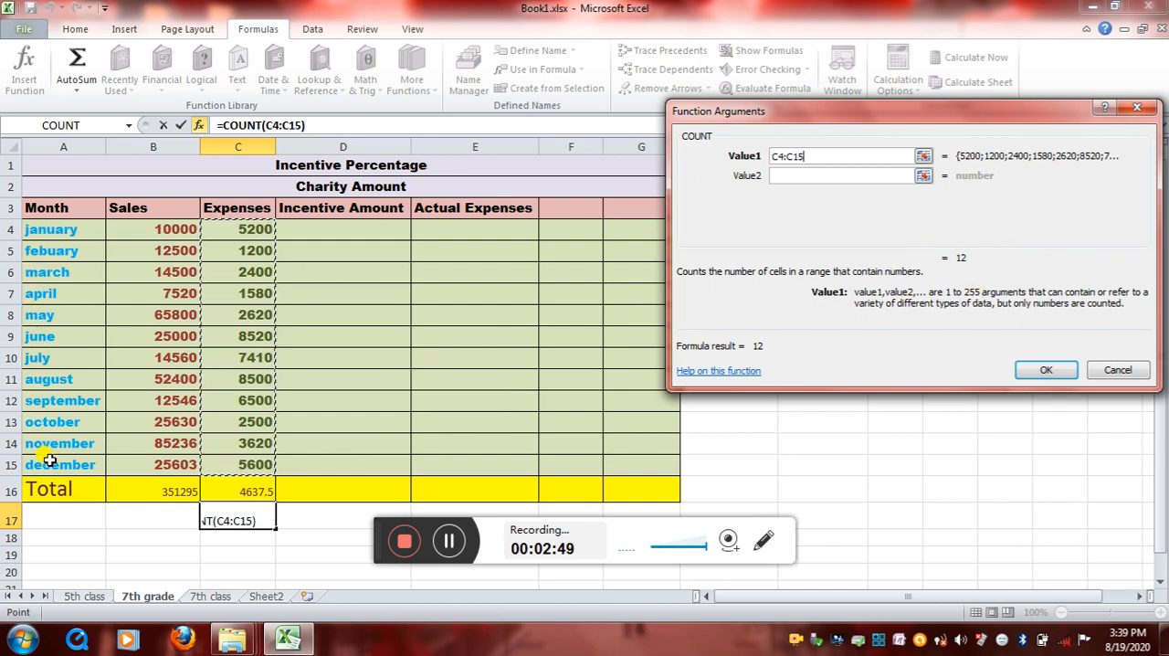
pyautogui.moveTo(851, 272)
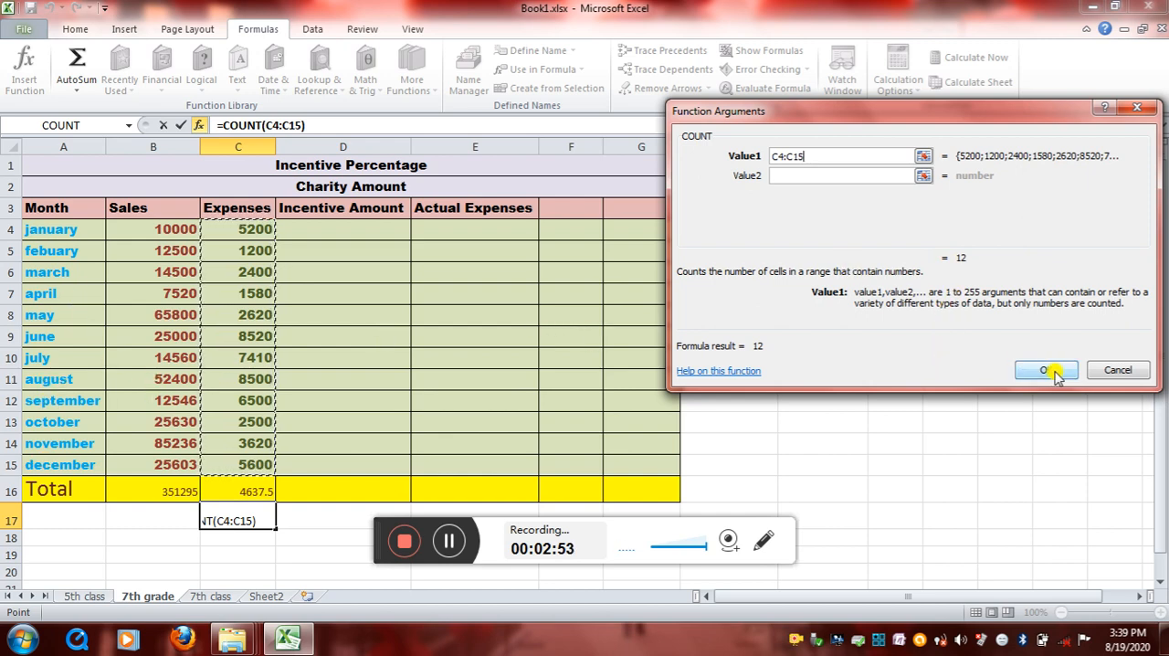
pyautogui.click(1046, 370)
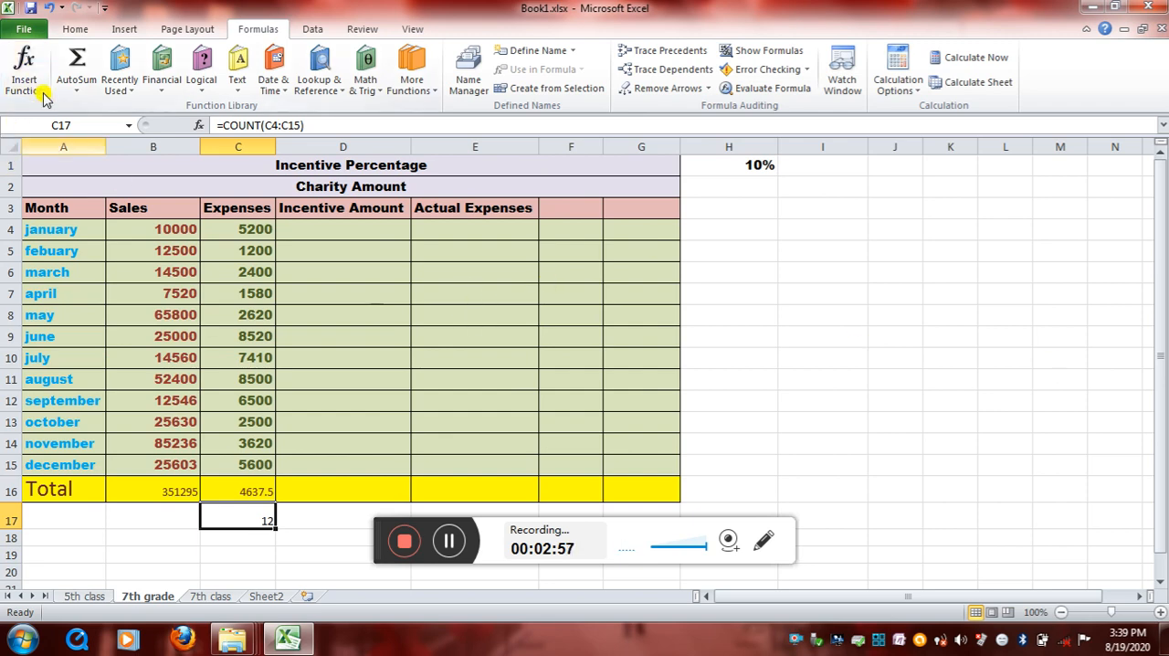
pyautogui.moveTo(329, 515)
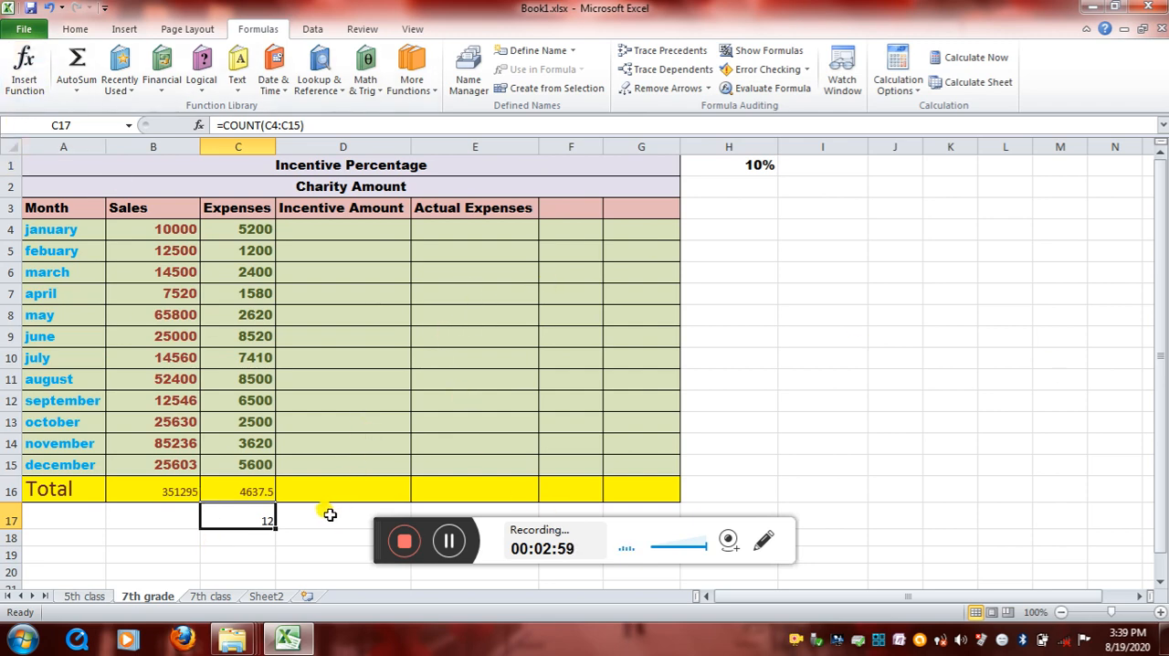
# Step: Insert =AVERAGE(B4:C4) into D17 through Insert Function, giving 7600
pyautogui.click(341, 519)
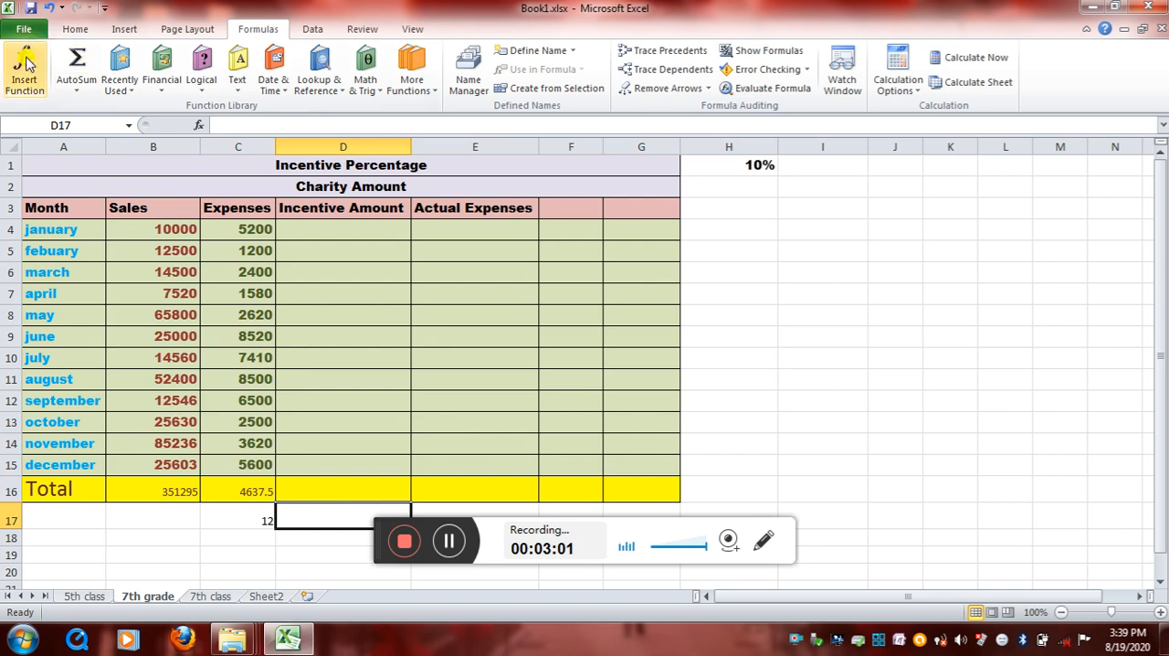
pyautogui.click(20, 68)
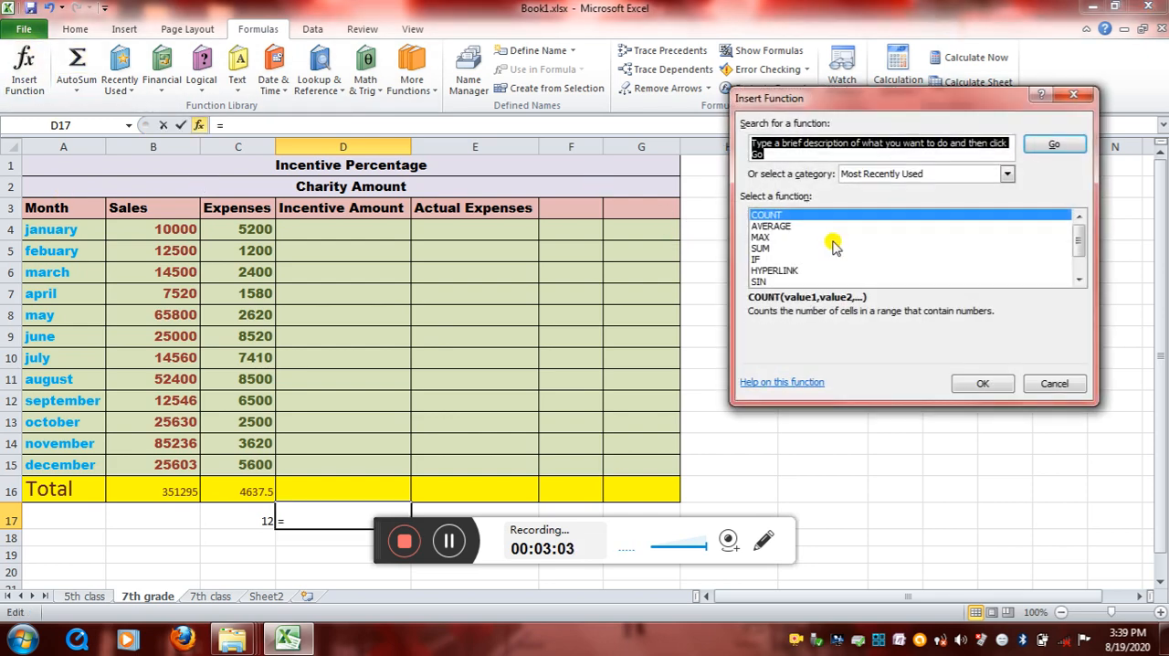
pyautogui.click(771, 225)
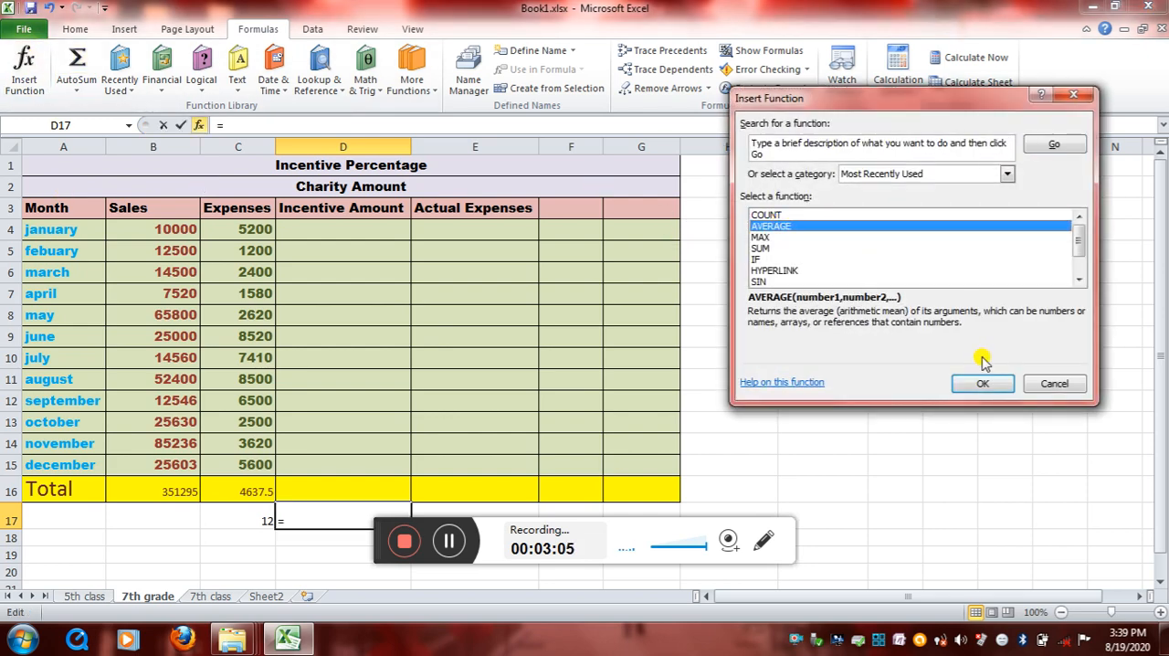
pyautogui.click(982, 383)
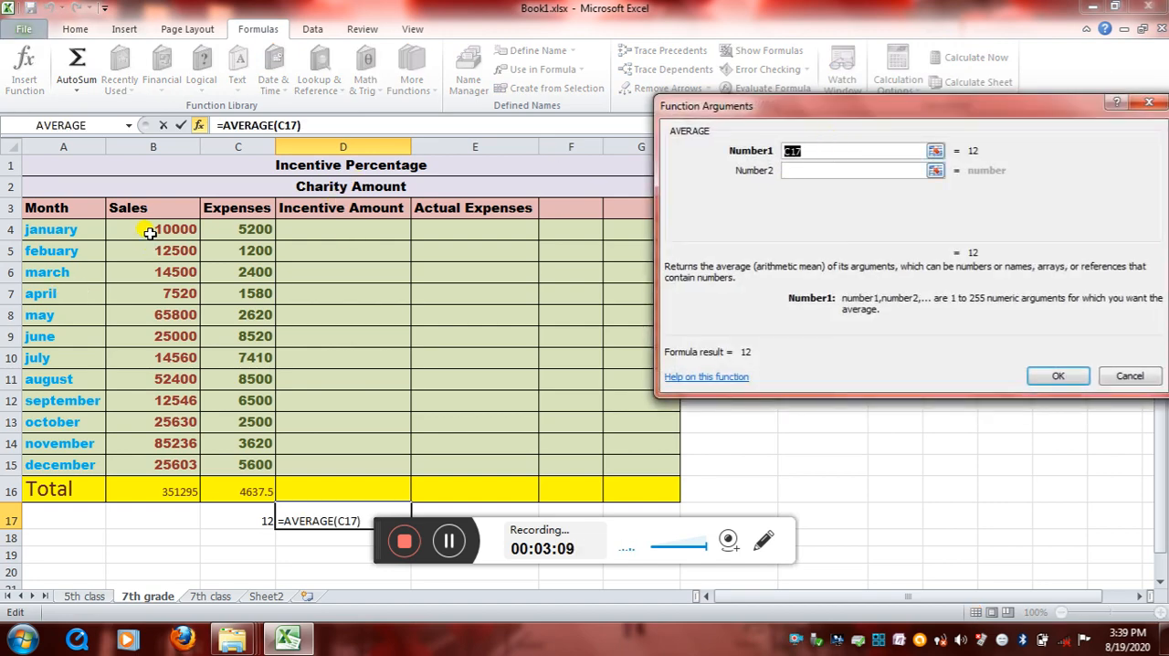
pyautogui.click(144, 229)
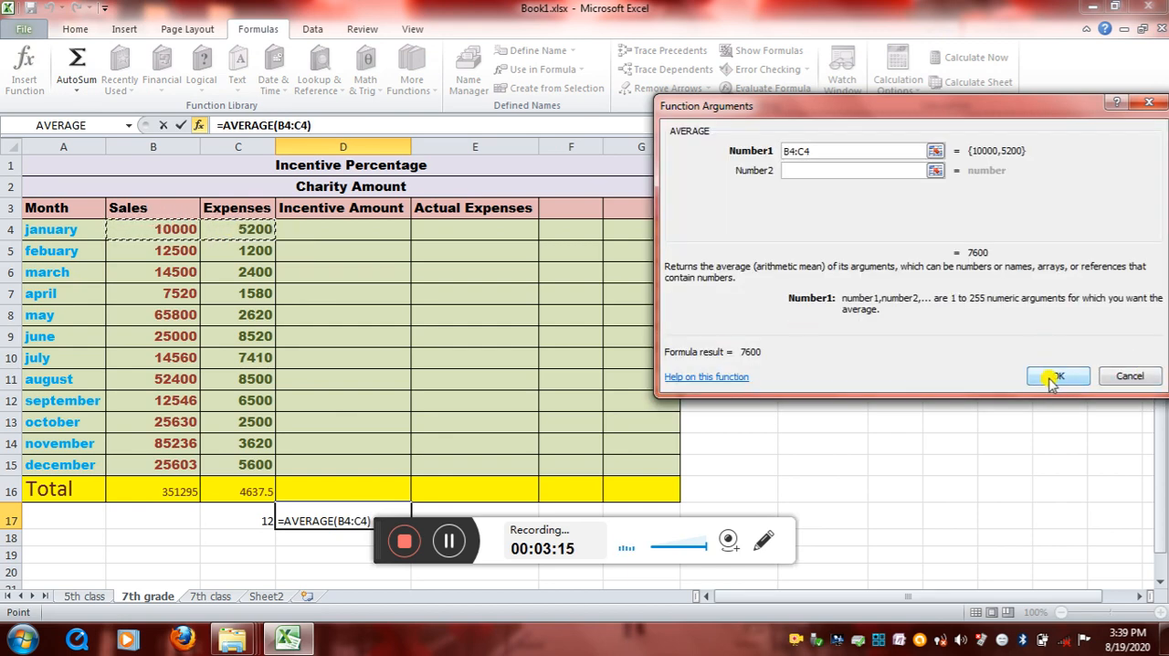
pyautogui.click(1058, 375)
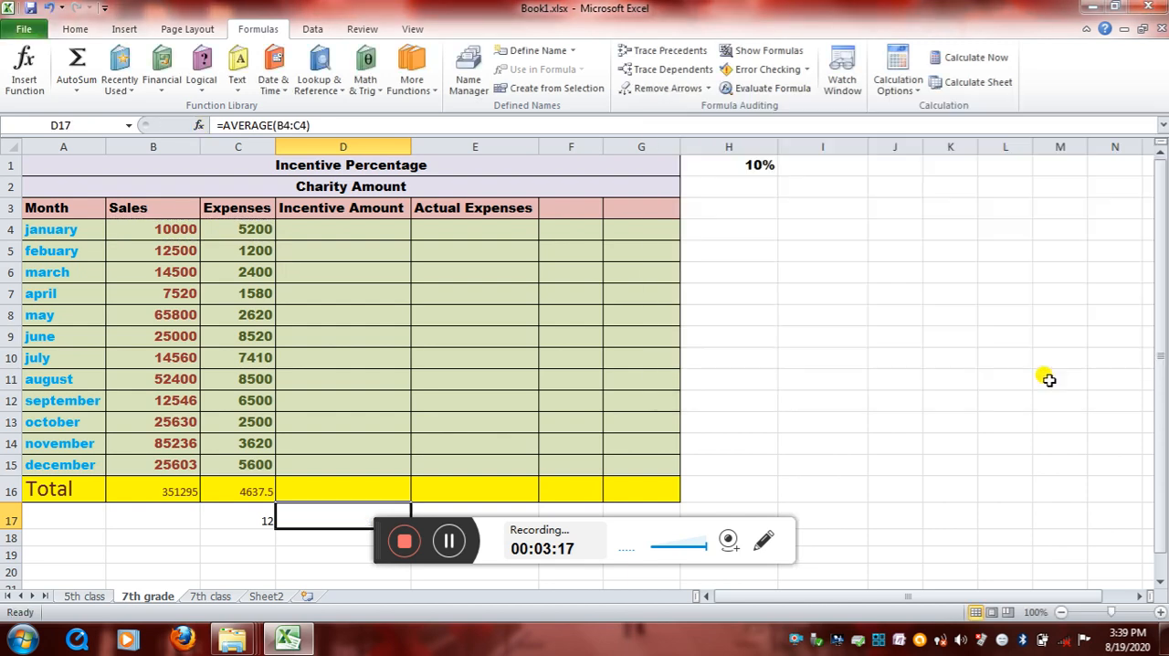
pyautogui.moveTo(649, 413)
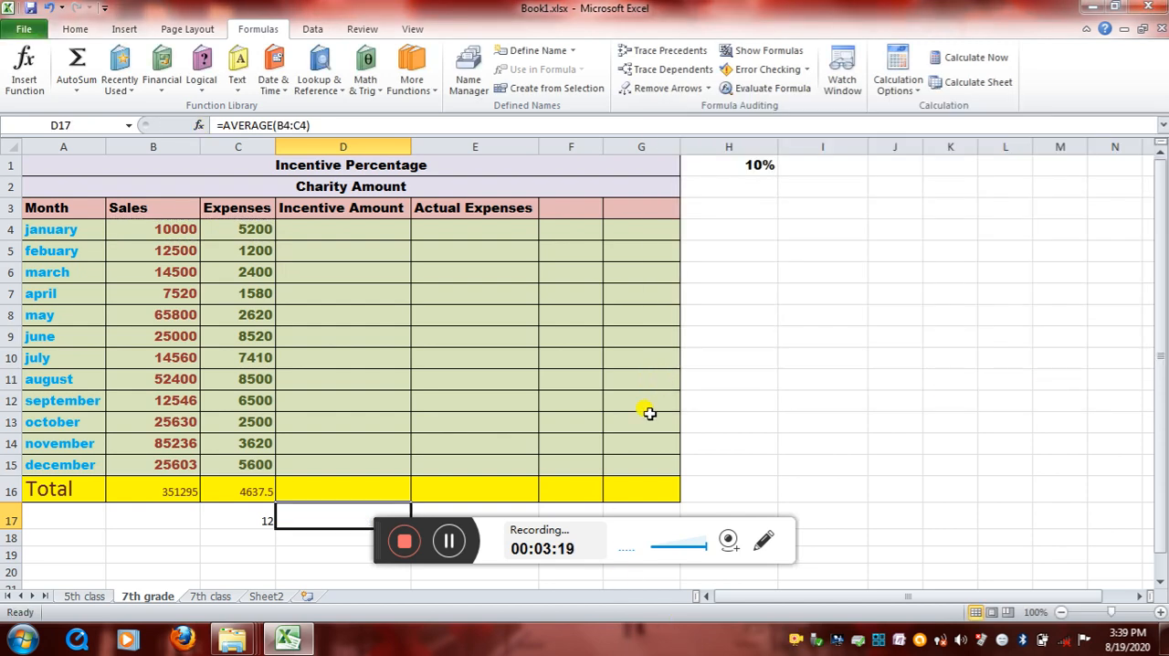
pyautogui.moveTo(339, 512)
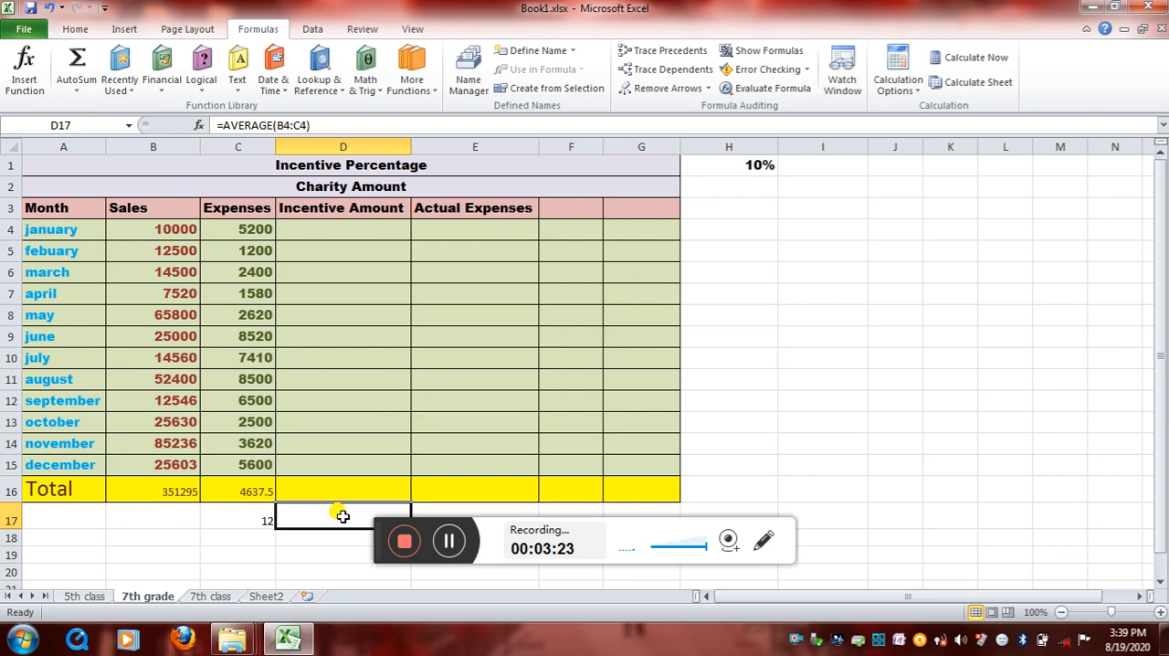
pyautogui.moveTo(441, 515)
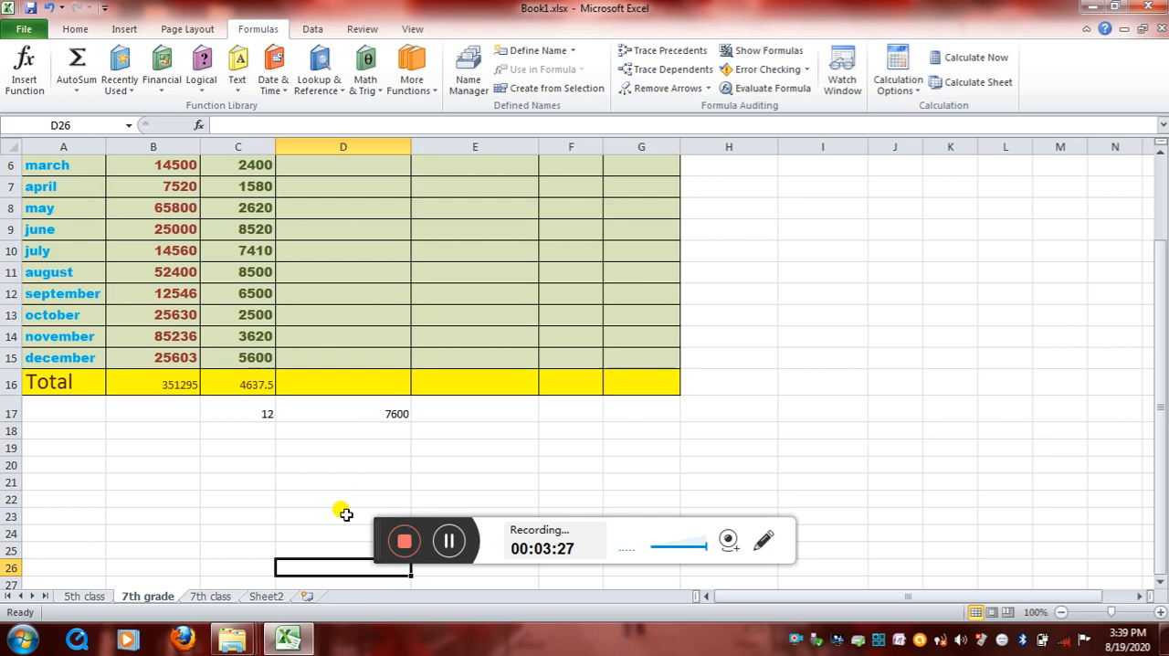
pyautogui.click(342, 433)
pyautogui.write('=')
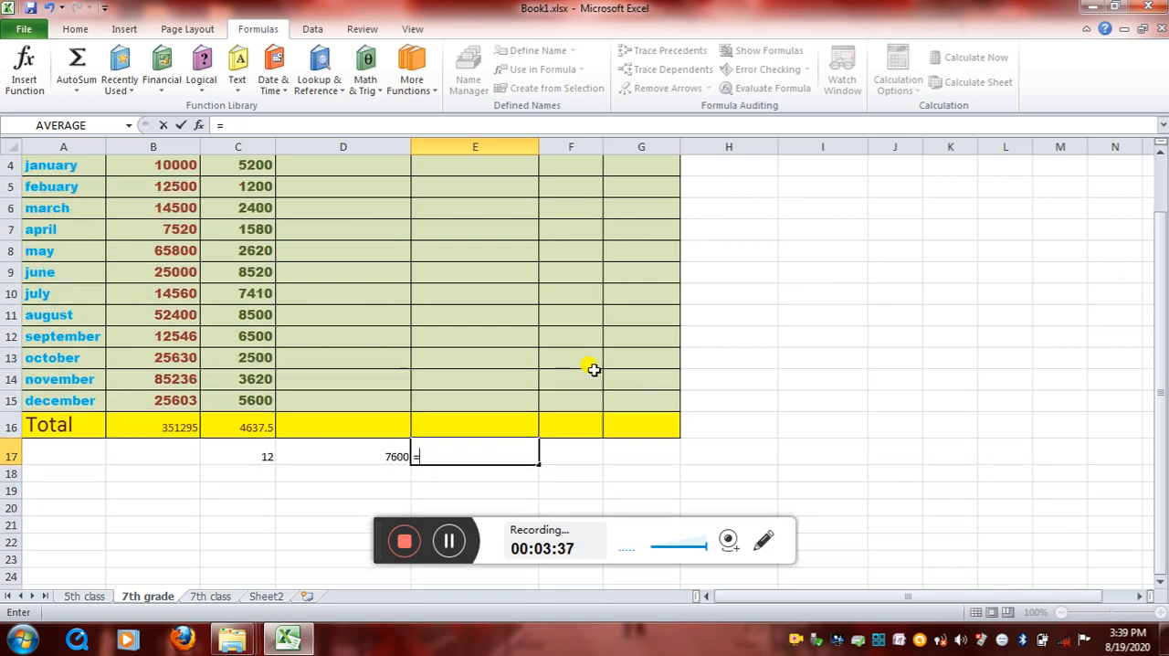
pyautogui.click(152, 164)
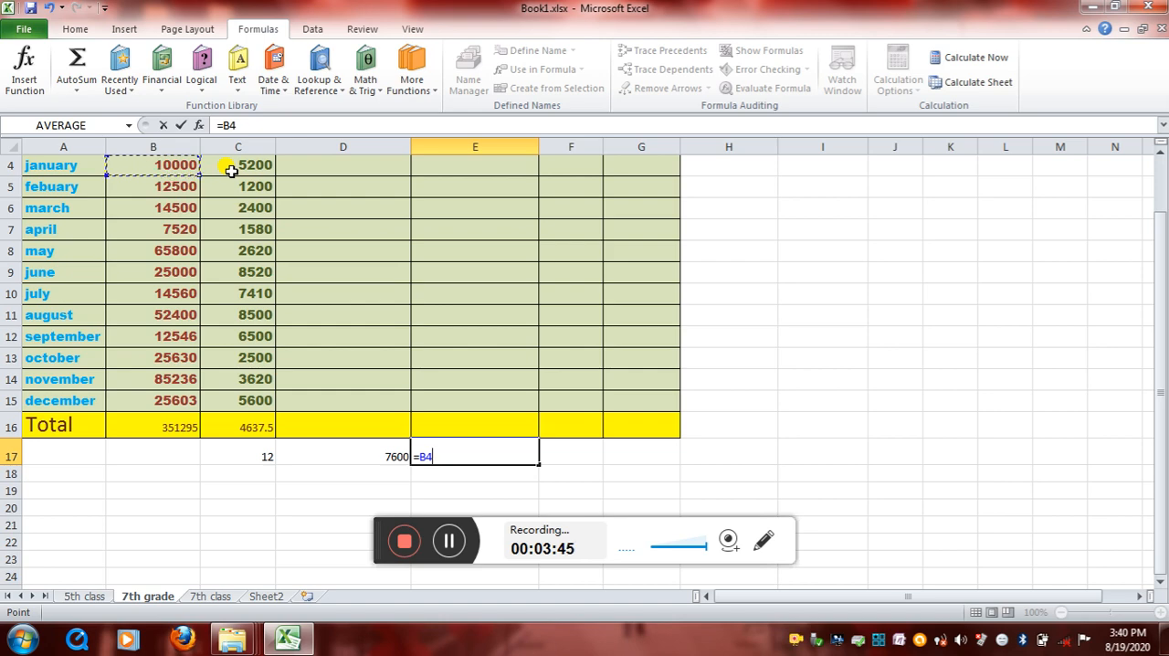
pyautogui.click(232, 166)
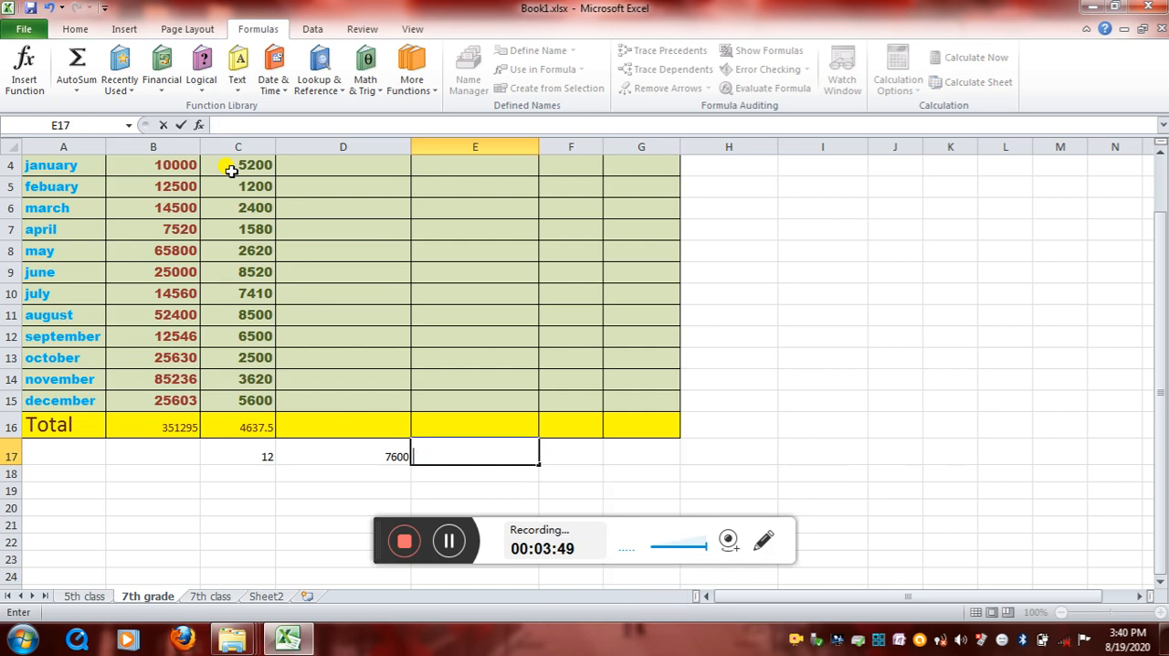
pyautogui.moveTo(431, 490)
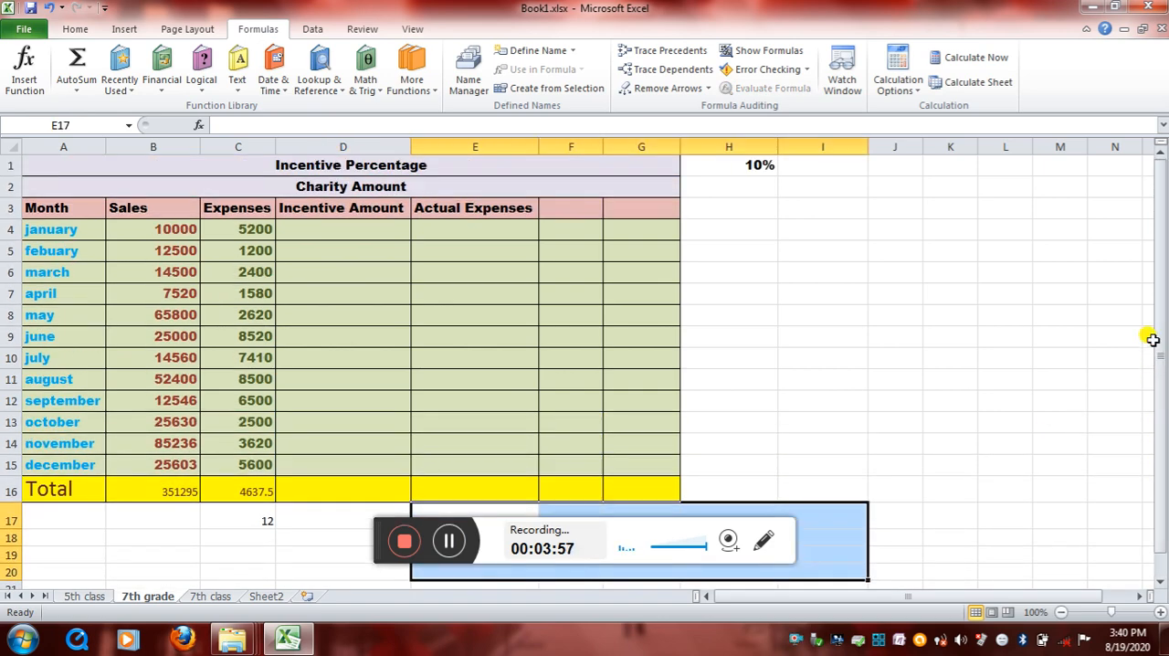
# Step: Select D9, June's Incentive Amount, and show the Recently Used functions list
pyautogui.click(642, 359)
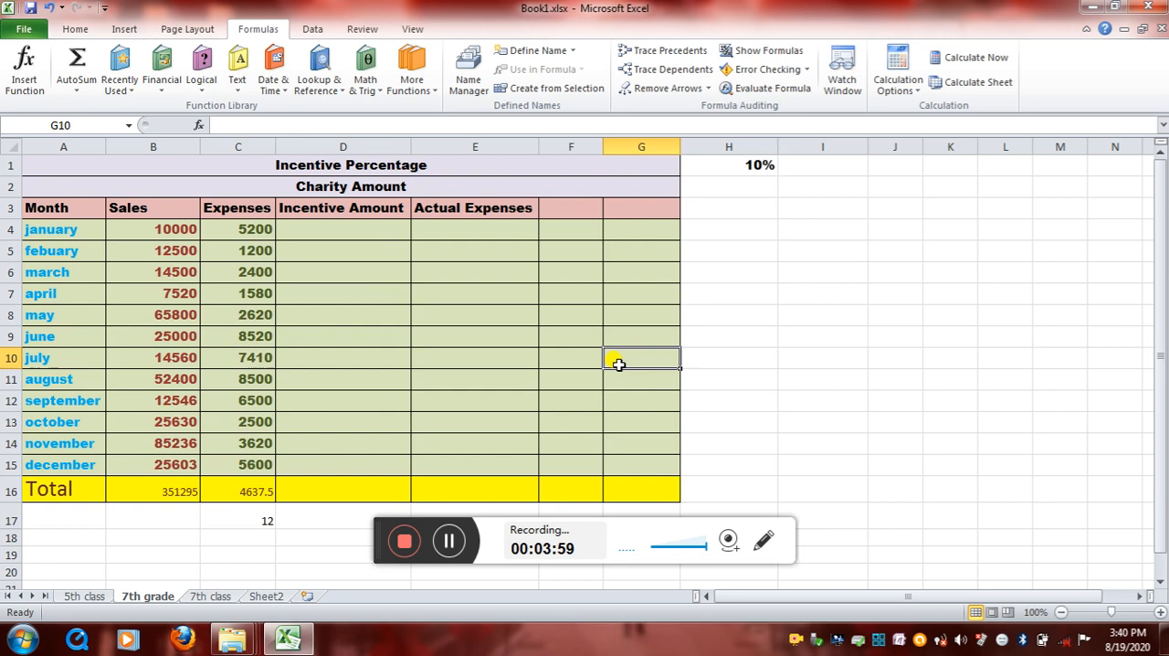
pyautogui.moveTo(359, 327)
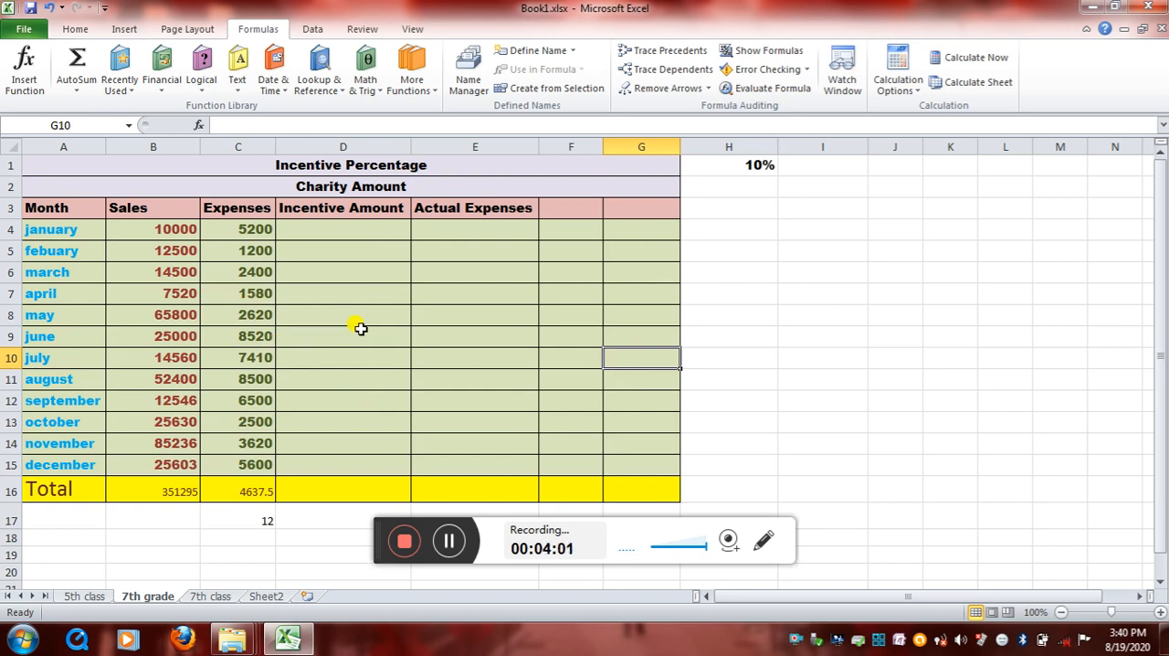
pyautogui.click(342, 336)
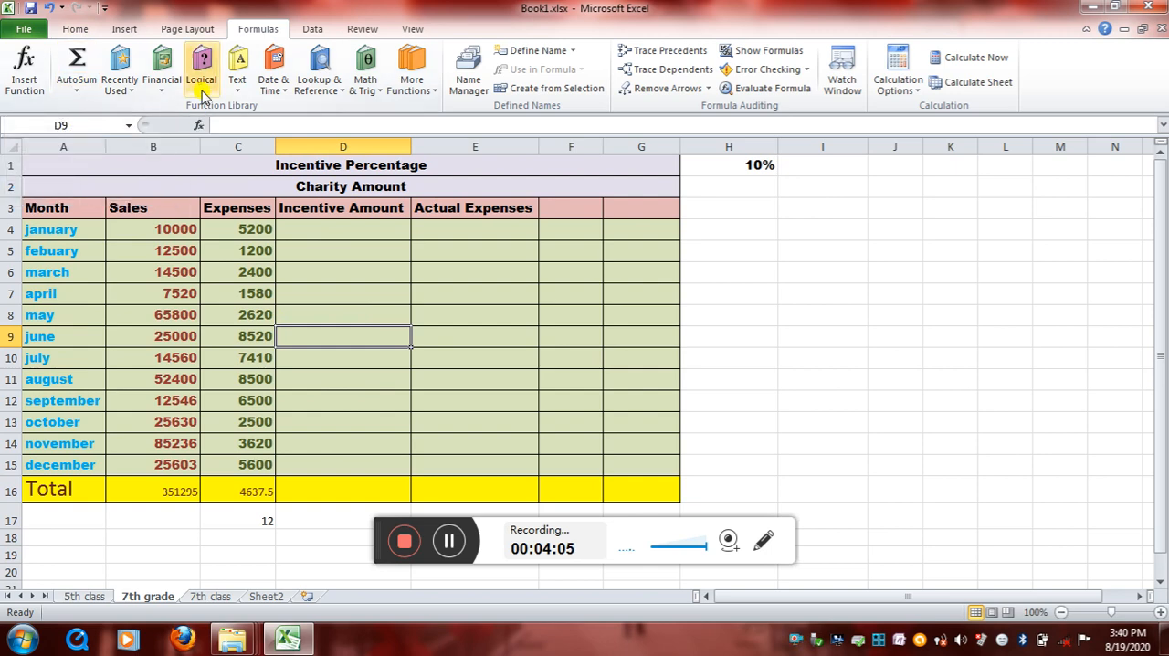
pyautogui.moveTo(22, 69)
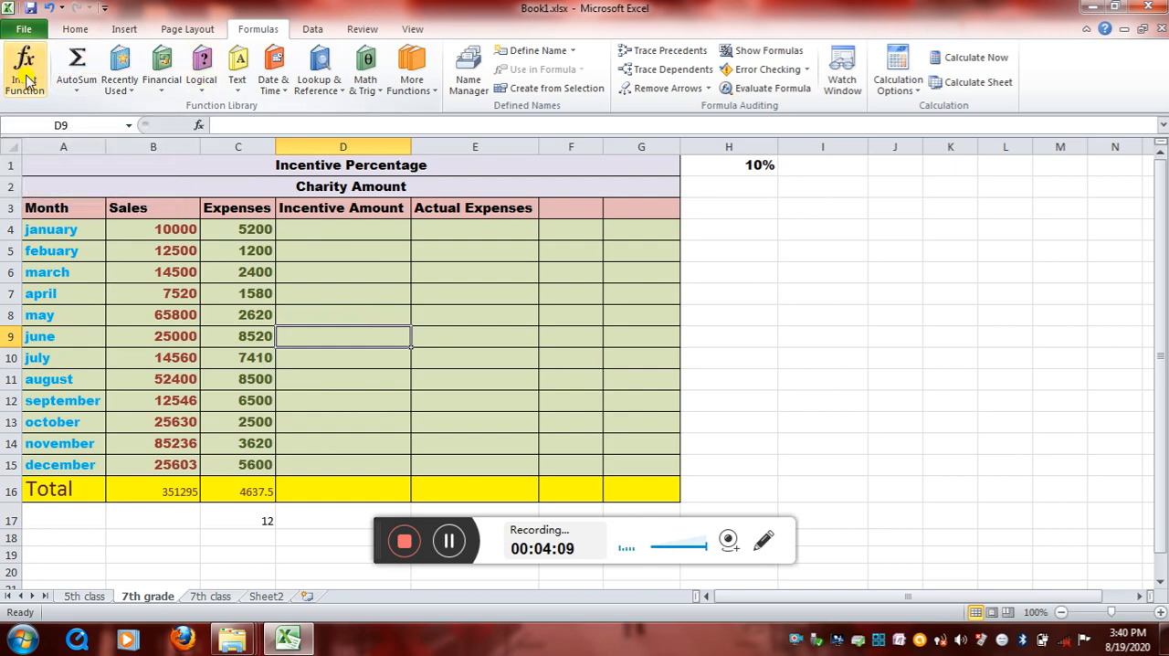
pyautogui.moveTo(22, 61)
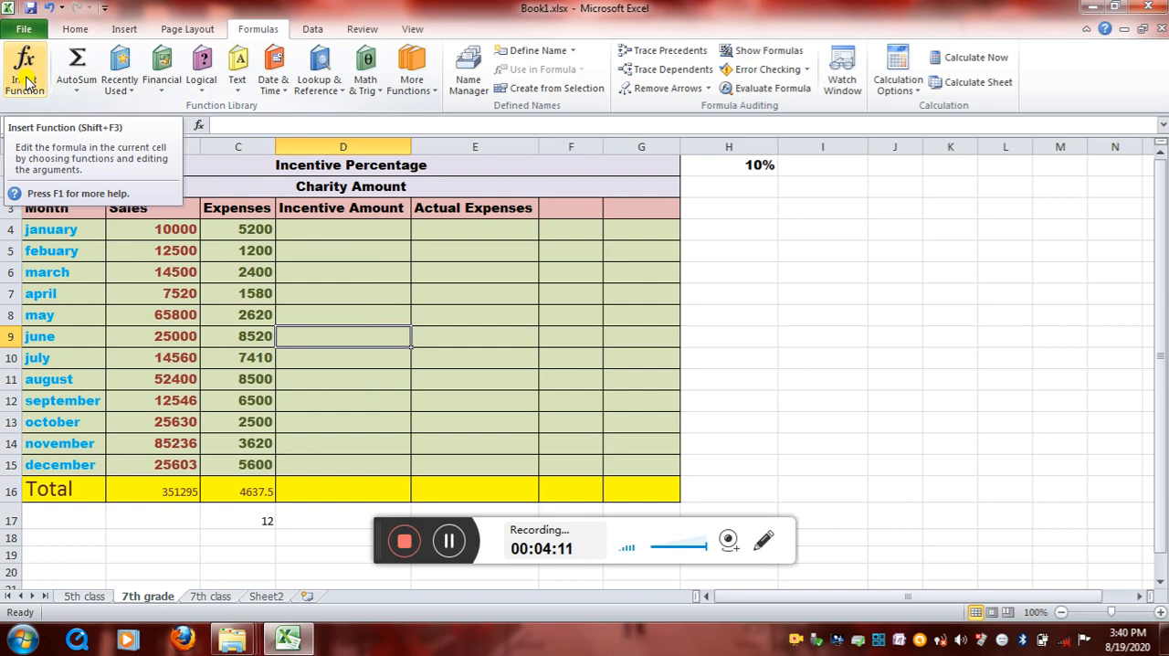
pyautogui.click(81, 66)
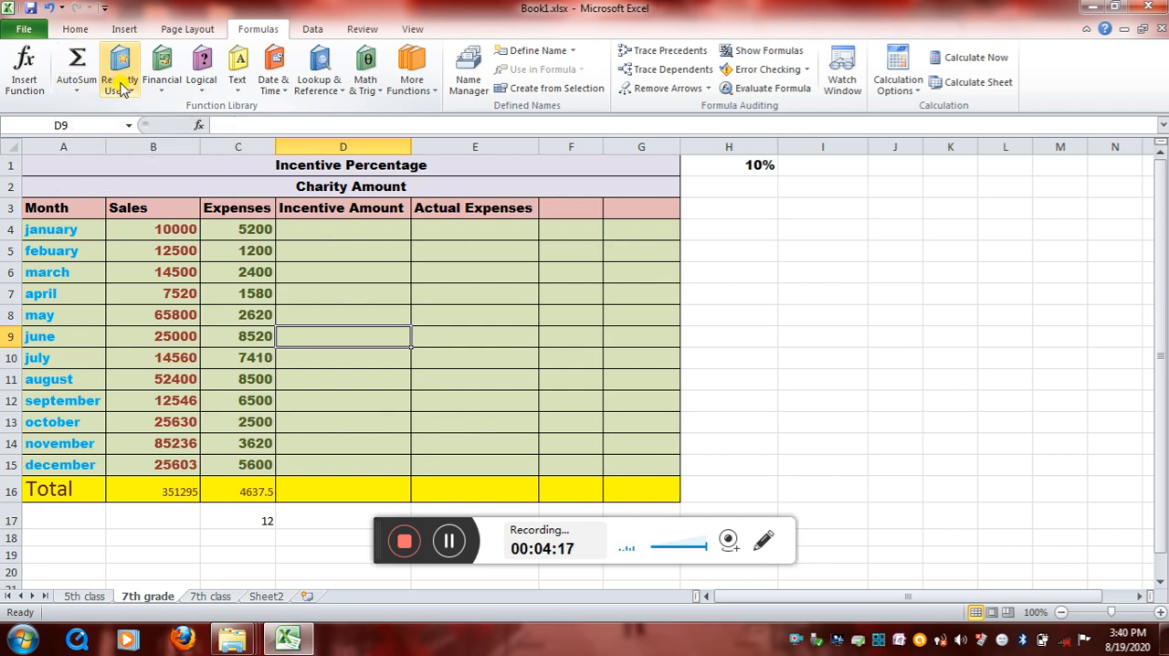
pyautogui.click(113, 71)
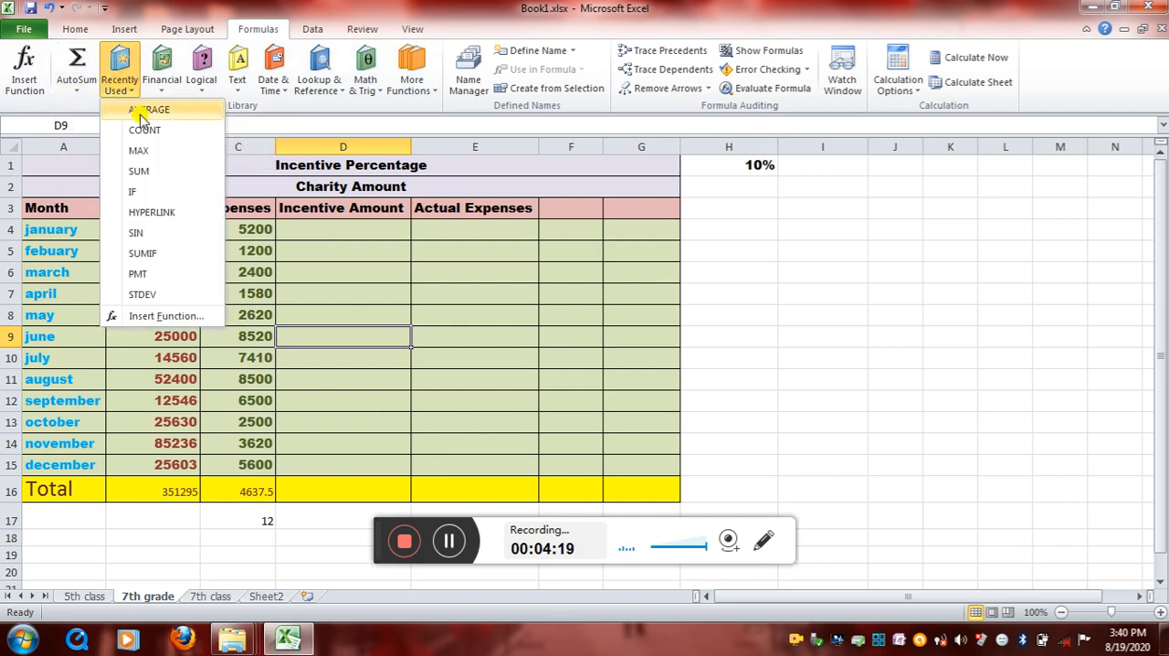
pyautogui.moveTo(297, 350)
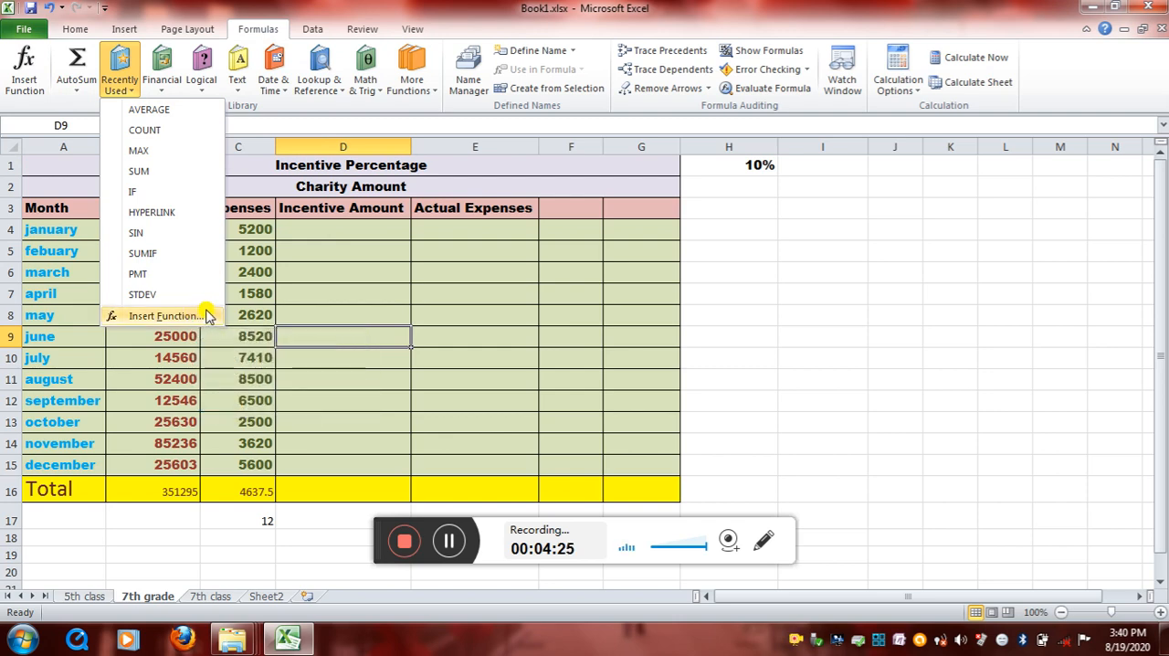
pyautogui.moveTo(192, 315)
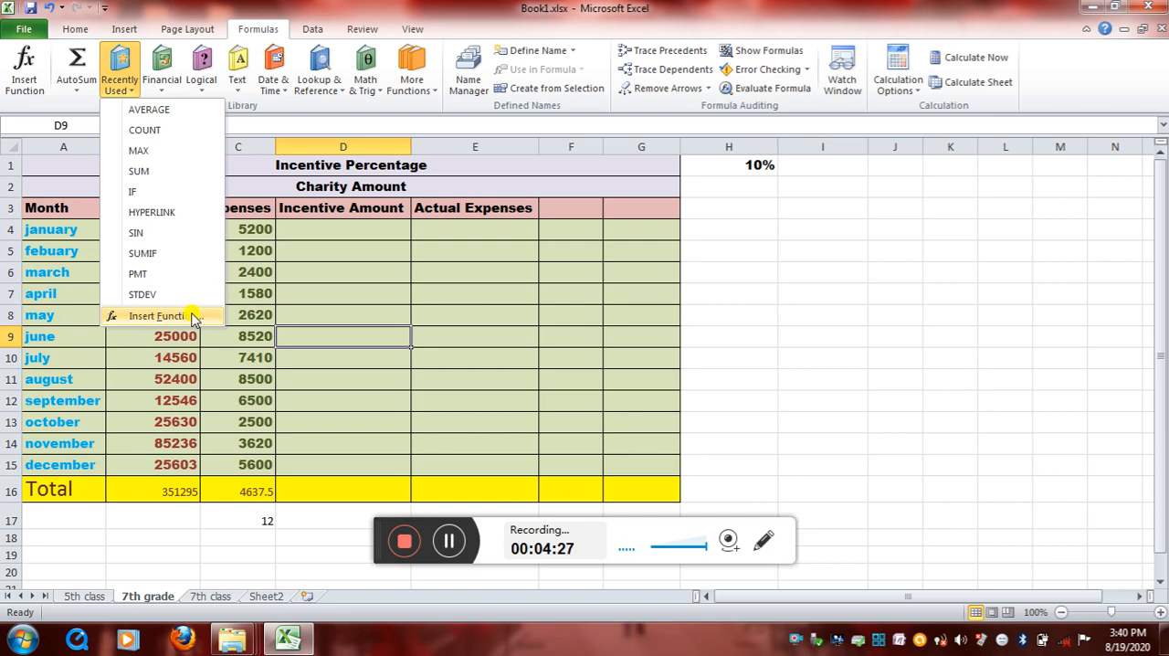
pyautogui.moveTo(676, 359)
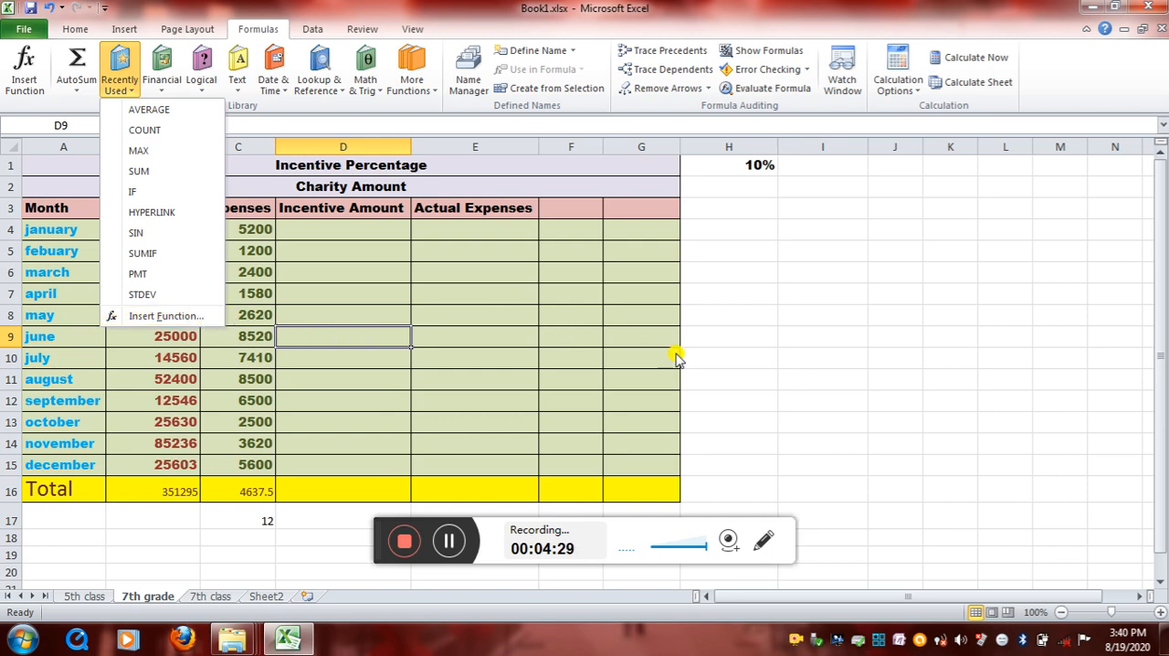